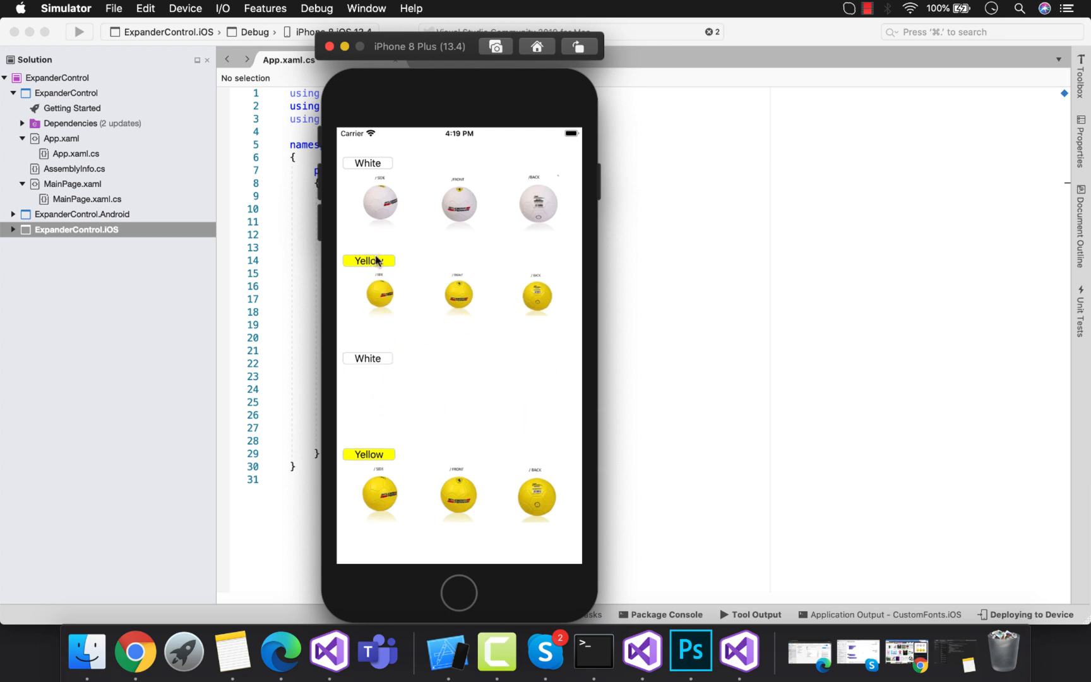
# Collapse and re-expand the Yellow and White headers so all four ball-image rows show
pyautogui.click(369, 262)
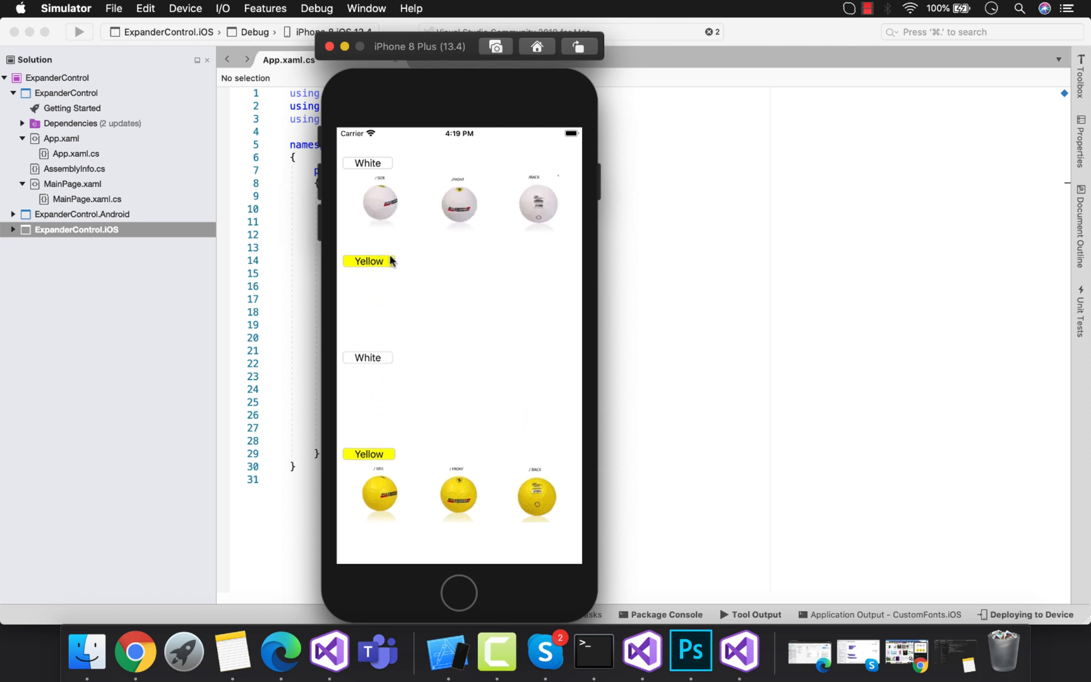
pyautogui.click(369, 260)
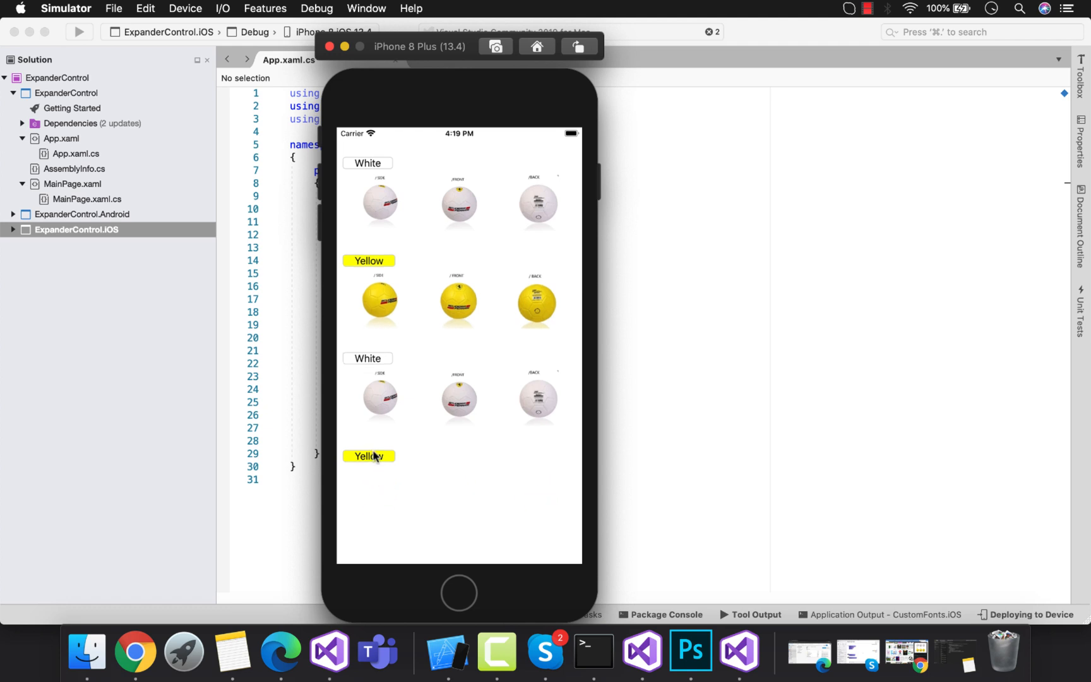
pyautogui.click(369, 260)
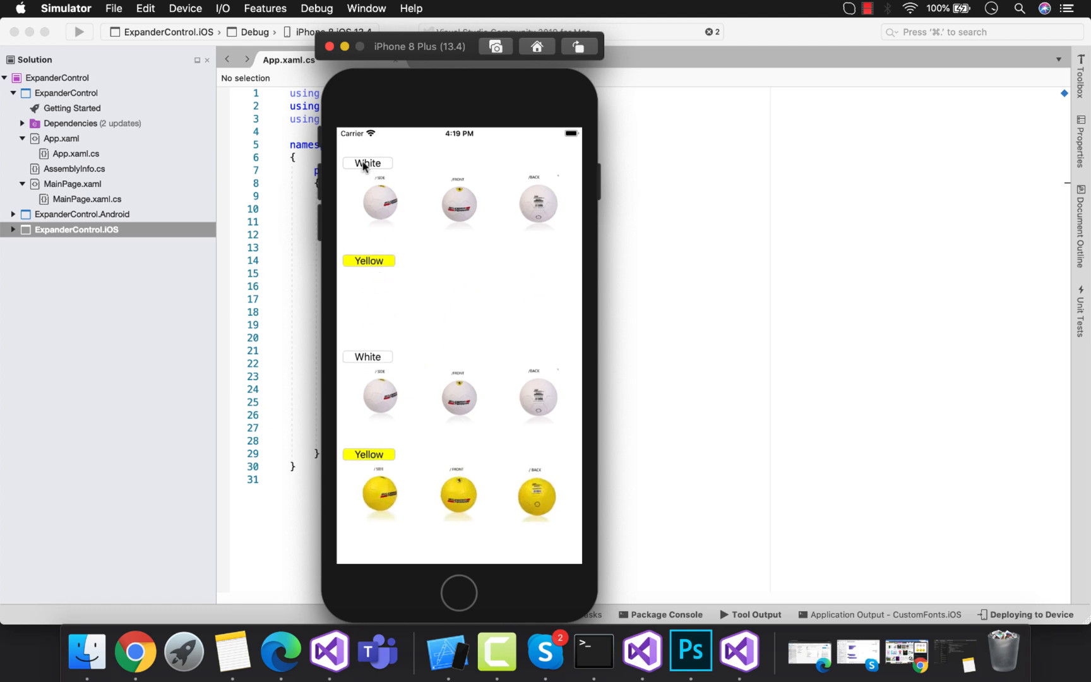
pyautogui.click(369, 261)
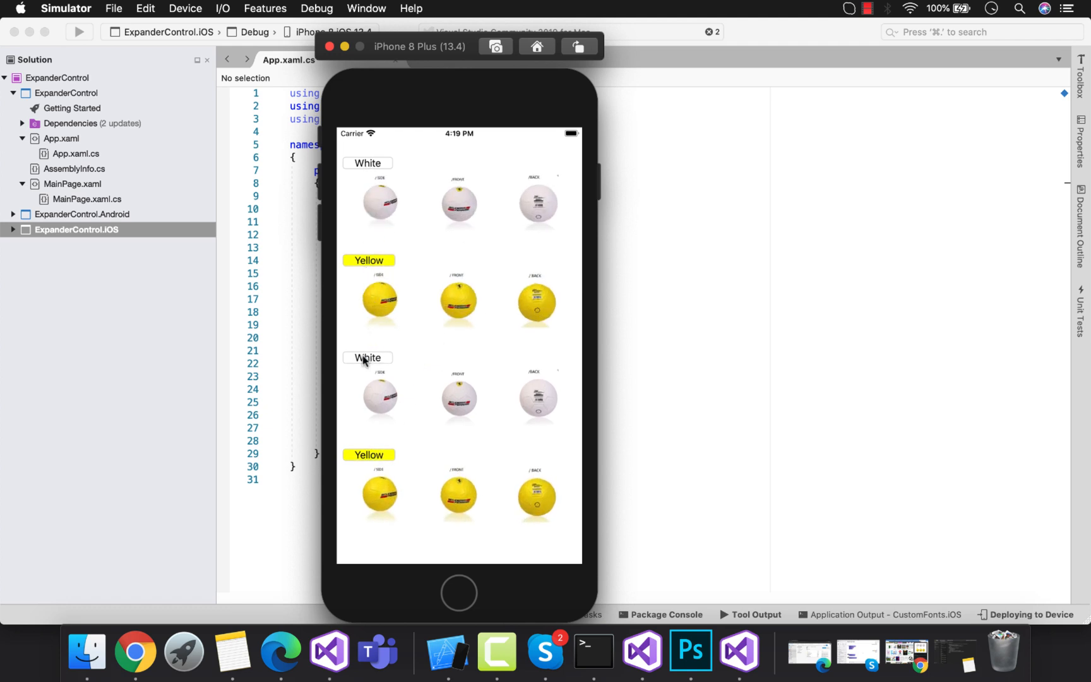
pyautogui.moveTo(292, 296)
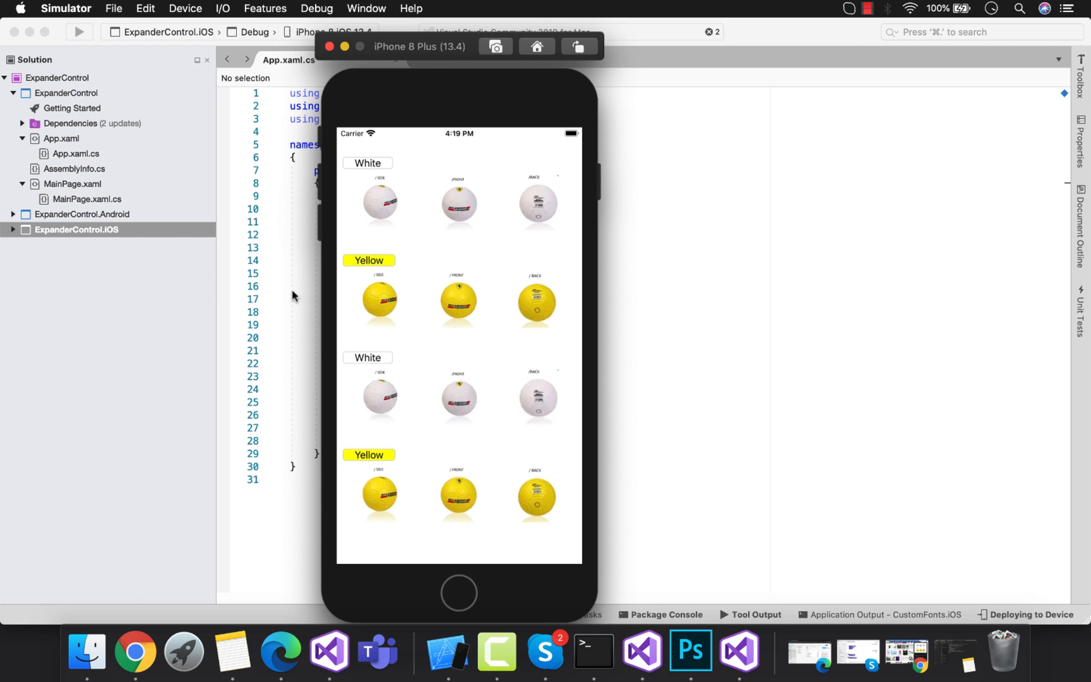
pyautogui.moveTo(675, 140)
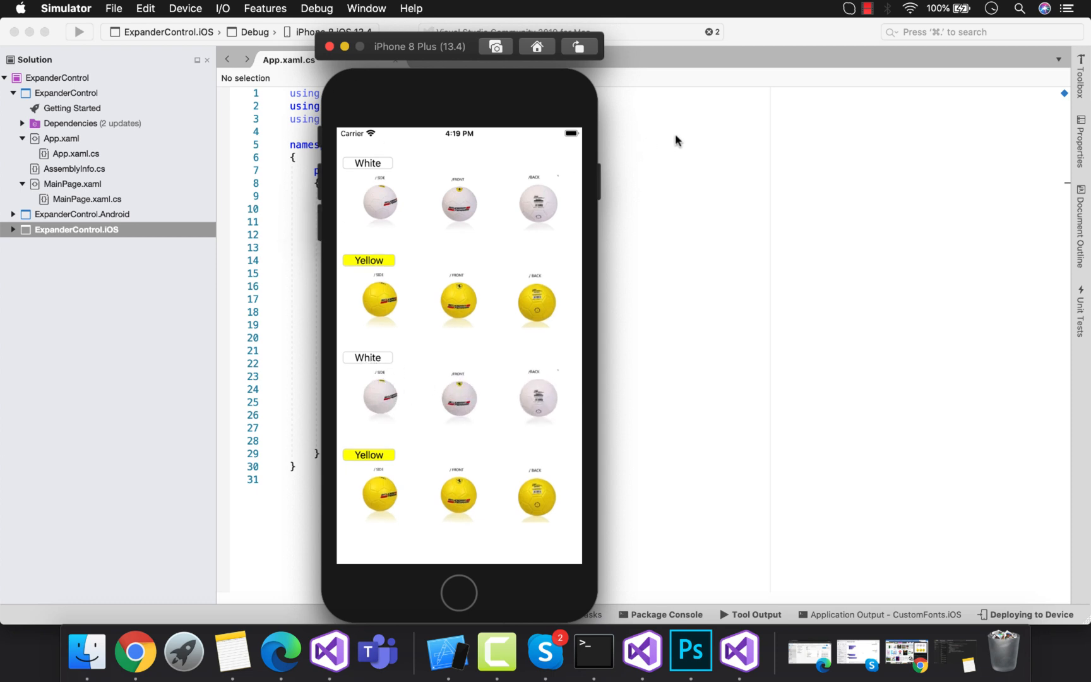
# Add the Xamarin.Forms NuGet package to the solution's projects via Manage NuGet Packages
pyautogui.rightClick(54, 77)
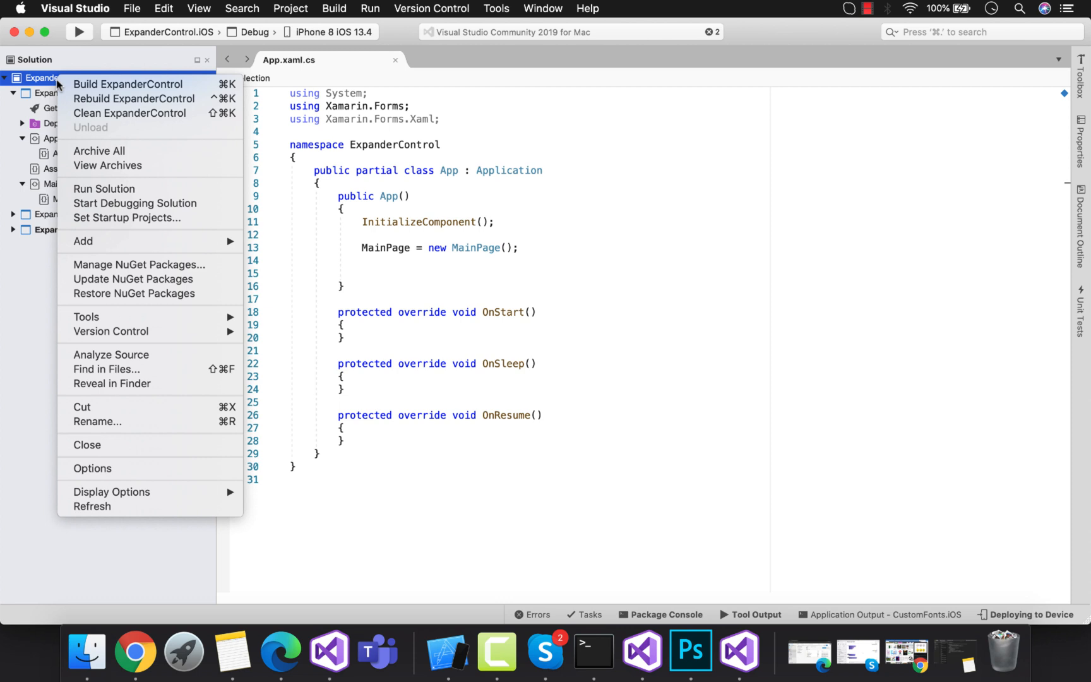
pyautogui.click(139, 264)
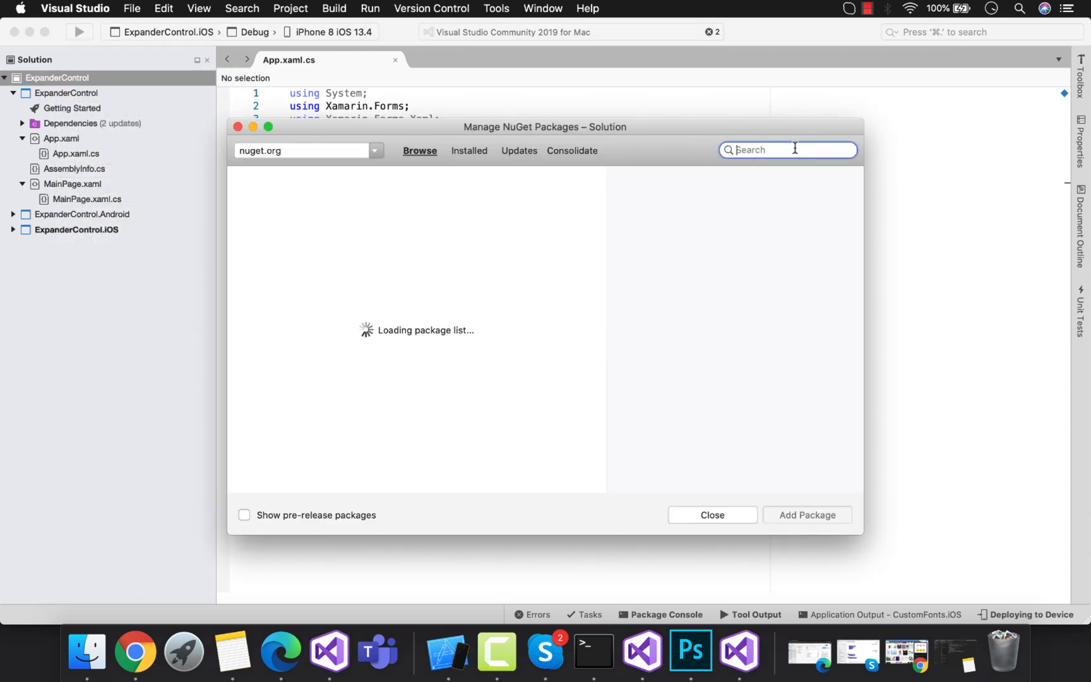
pyautogui.write('Xamarin')
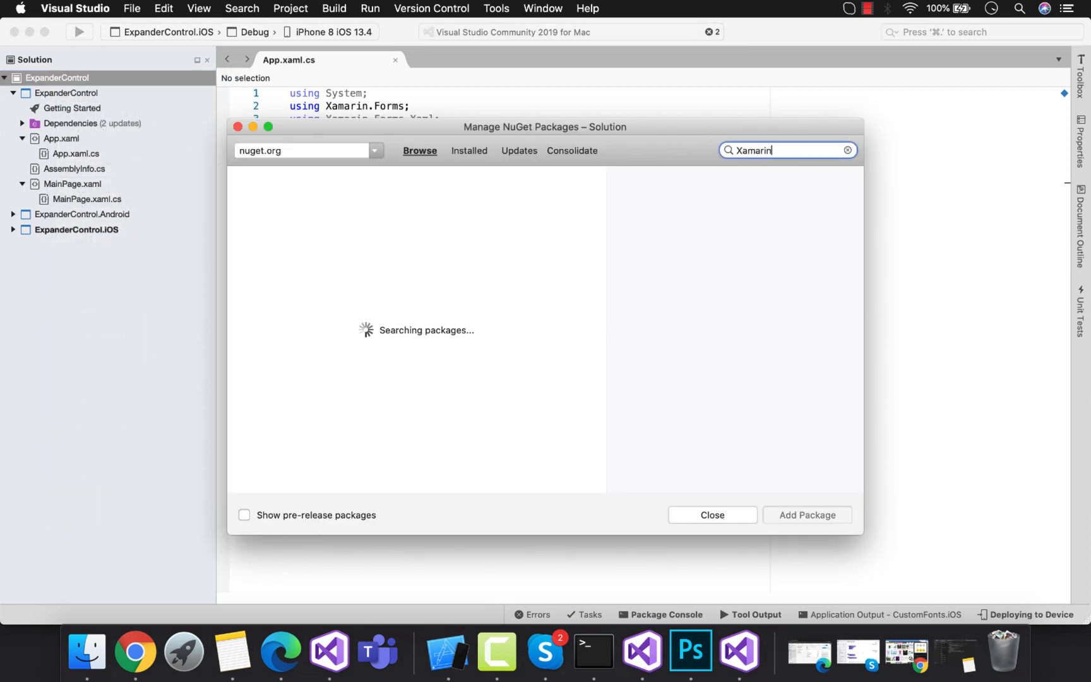
pyautogui.write('.forms')
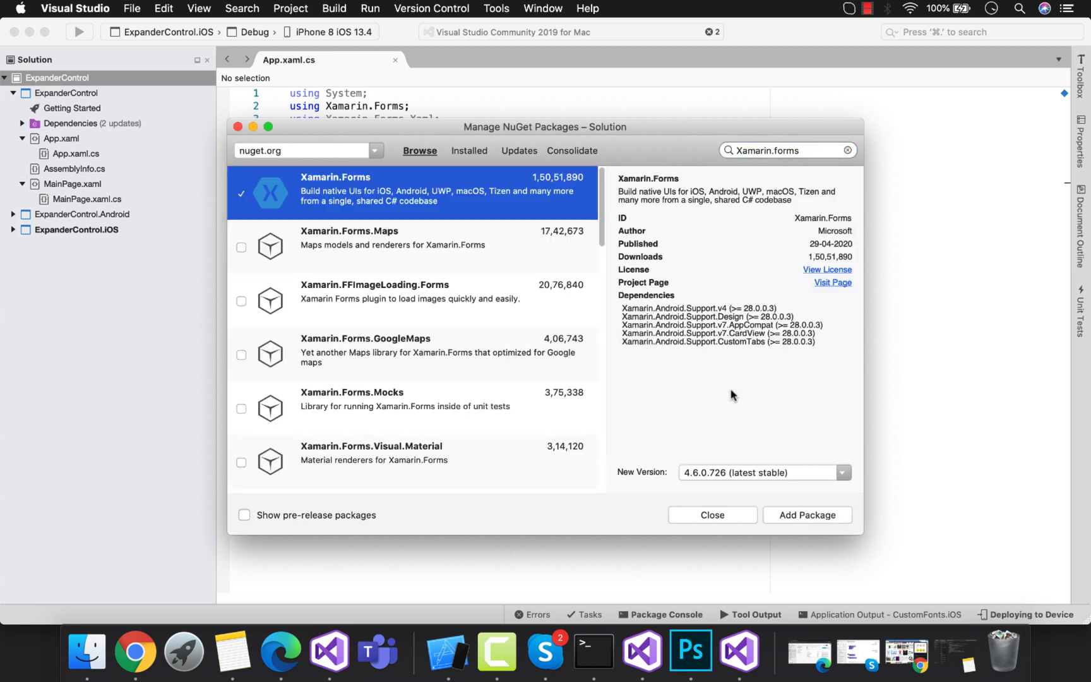
pyautogui.moveTo(713, 479)
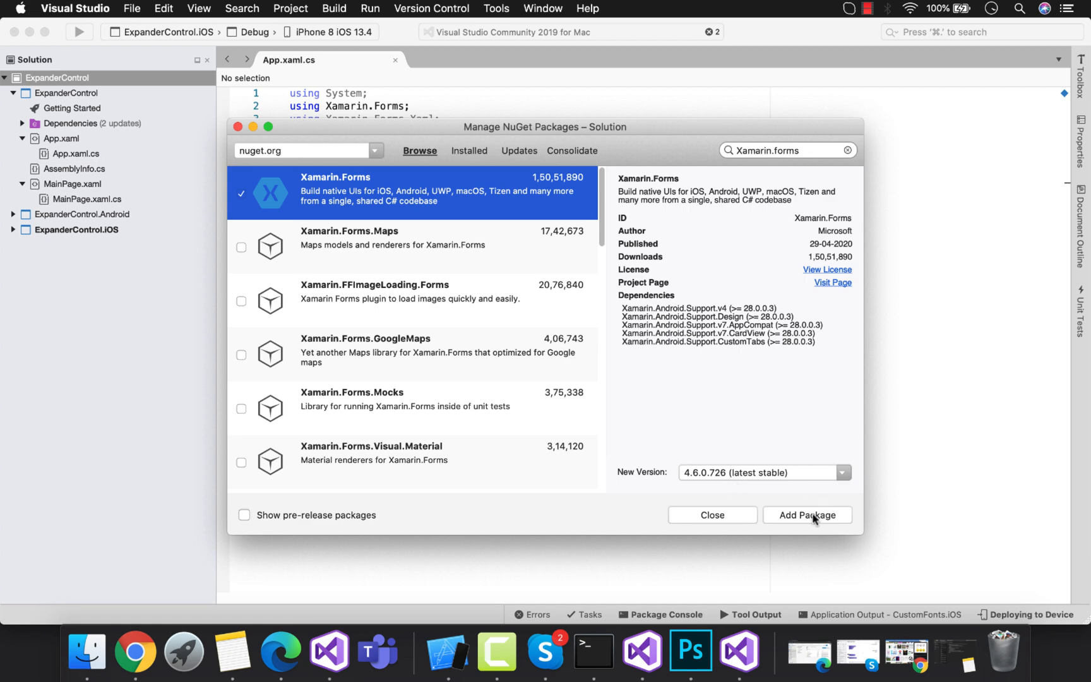
pyautogui.click(807, 515)
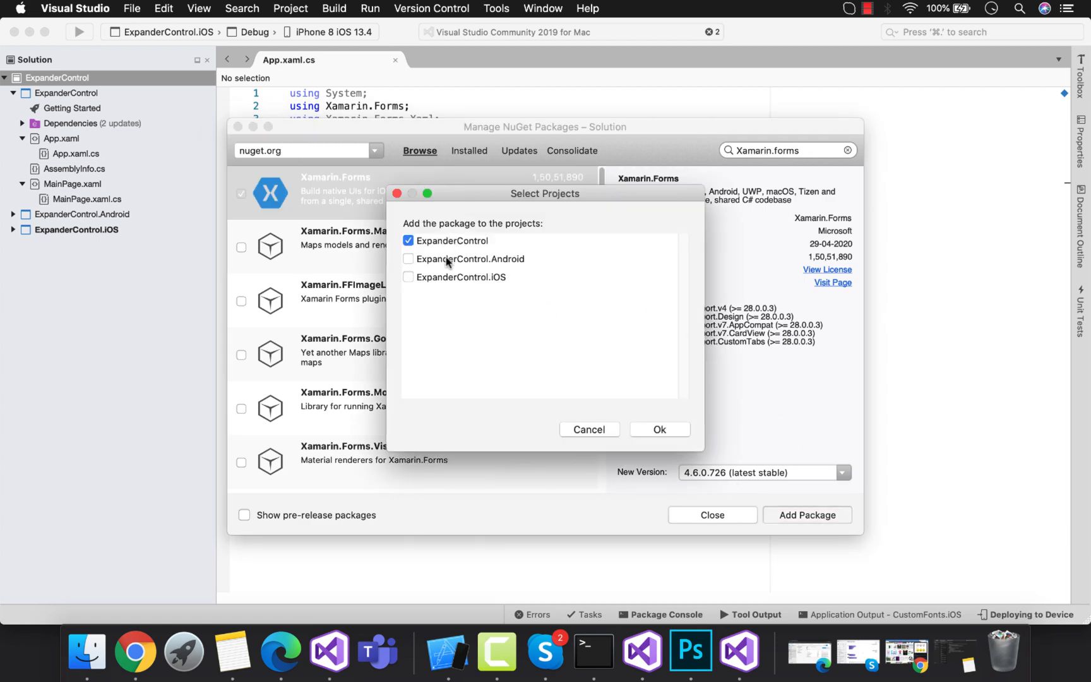
pyautogui.click(658, 429)
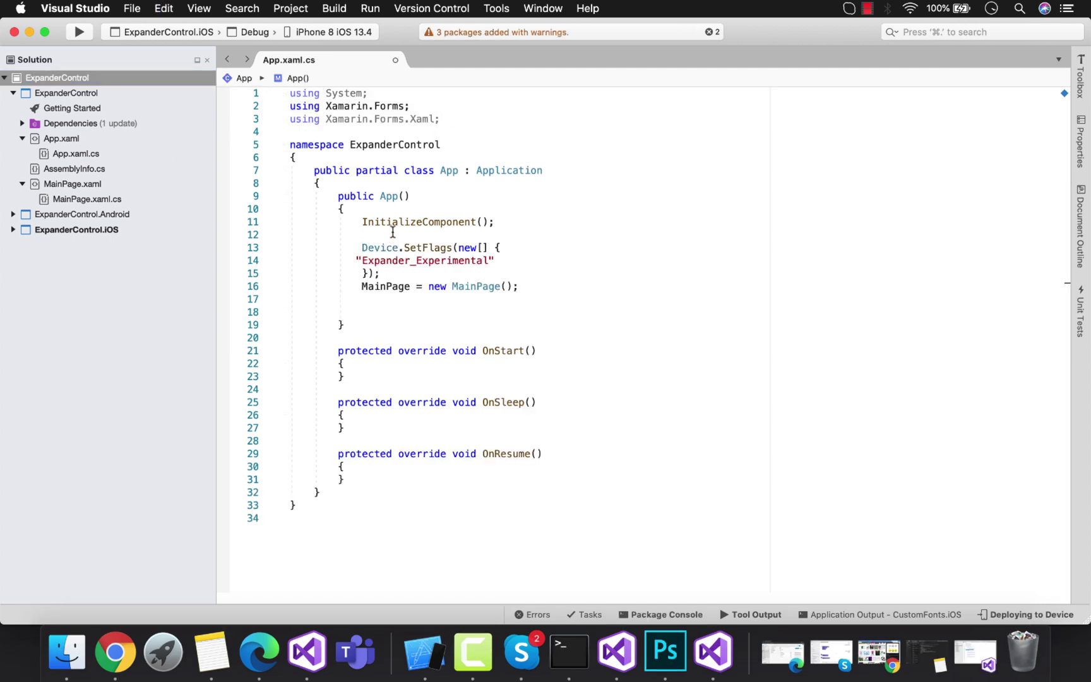
# Open MainPage.xaml from the Solution pad for editing
pyautogui.doubleClick(426, 260)
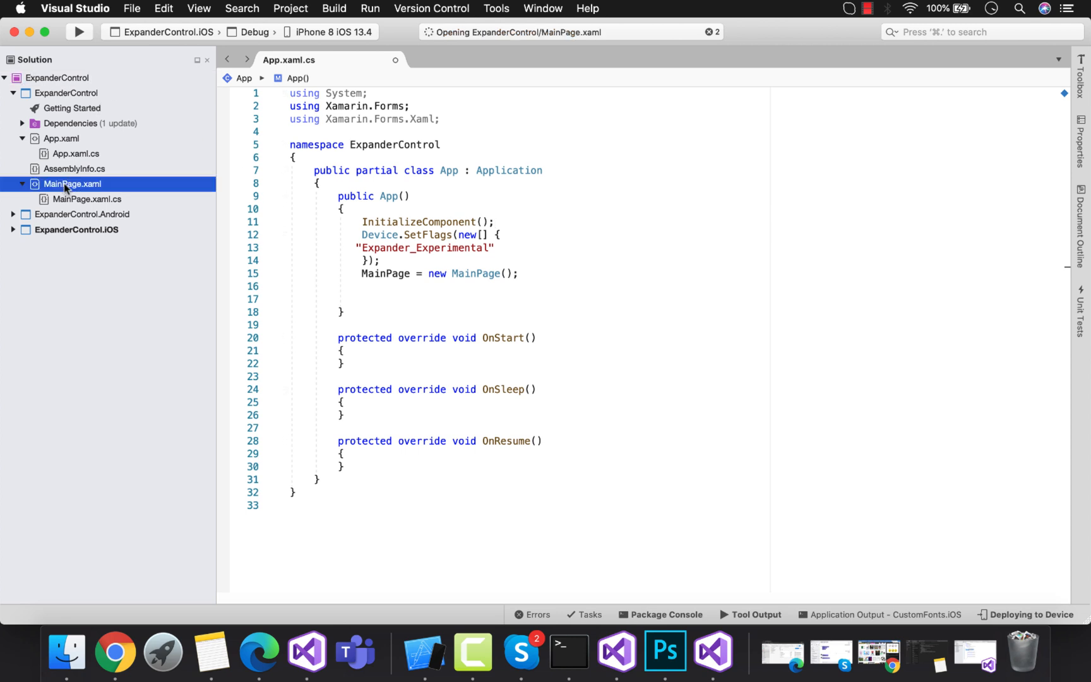
# In MainPage.xaml, give the StackLayout VerticalOptions="CenterAndExpand"
pyautogui.doubleClick(72, 183)
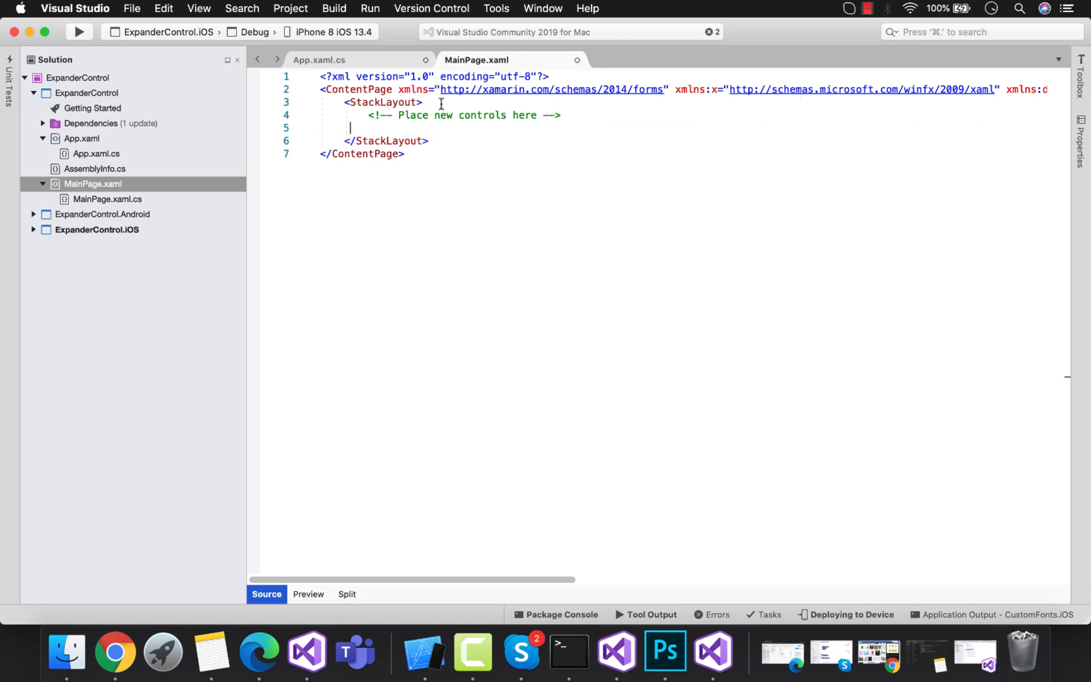
pyautogui.write('VerticalOptions="')
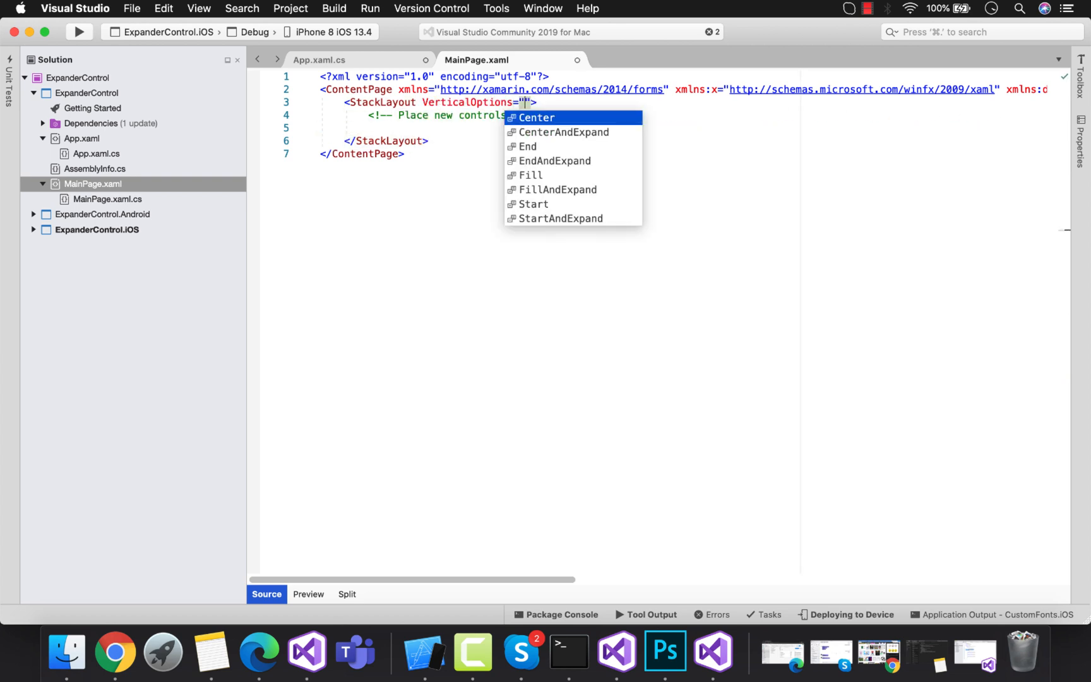
pyautogui.click(563, 132)
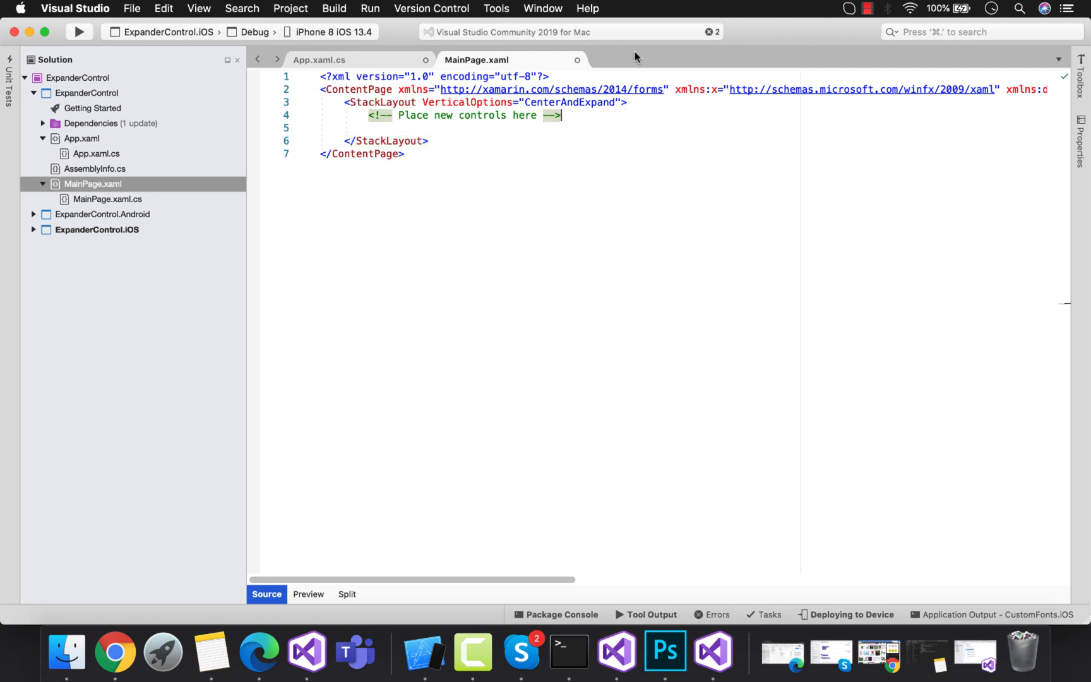
# Add an Expander whose header holds a Frame with HasShadow False and Padding 20,0
pyautogui.write('<Expander>')
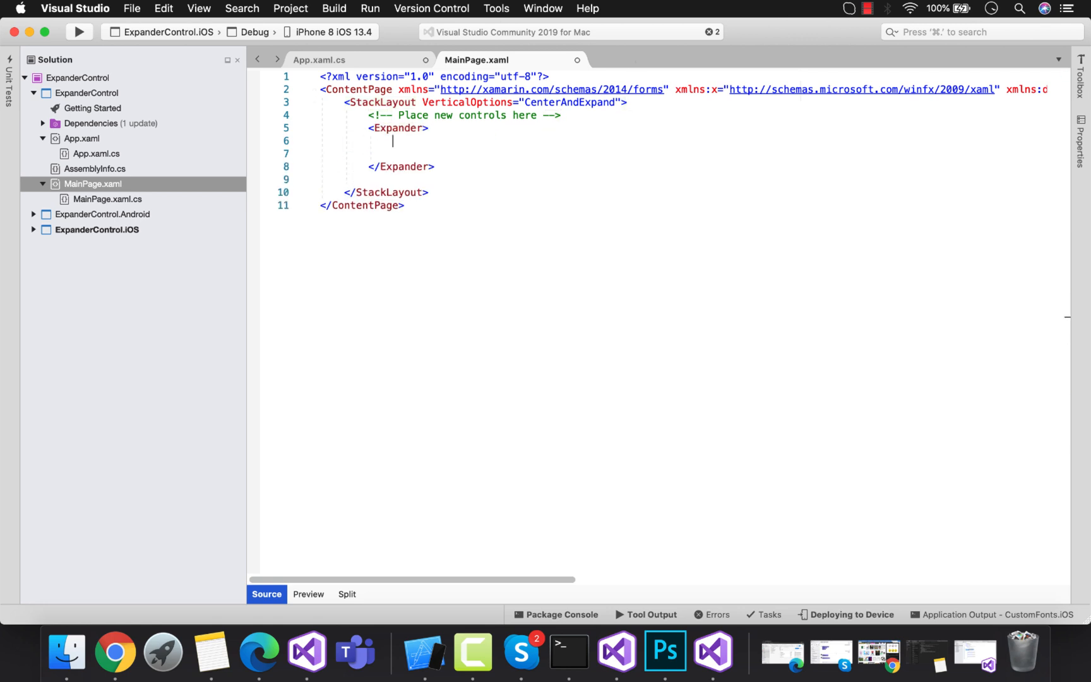
pyautogui.write('<Expander.Header>')
pyautogui.click(684, 153)
pyautogui.write('<Frame HasShadow=""')
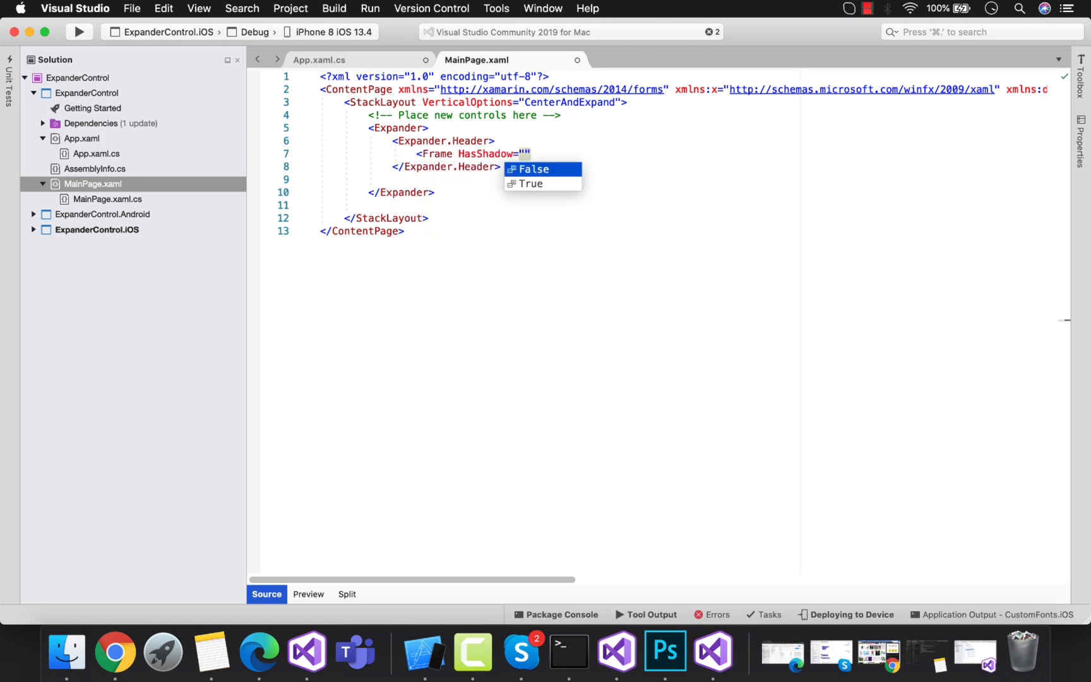
pyautogui.click(532, 168)
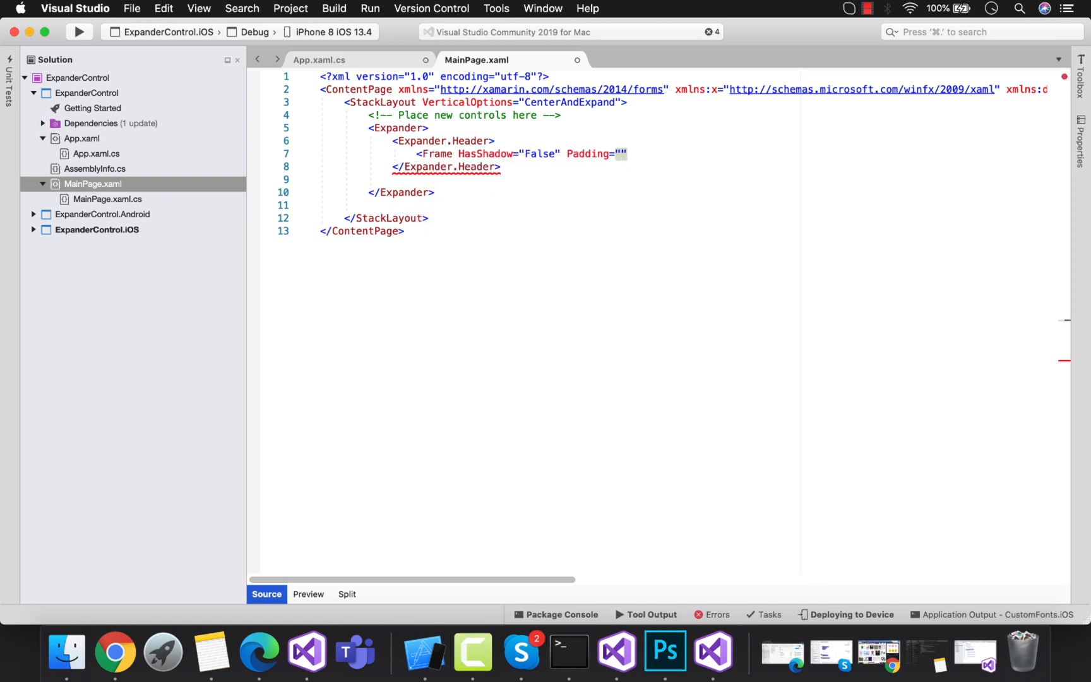
pyautogui.write('20,0')
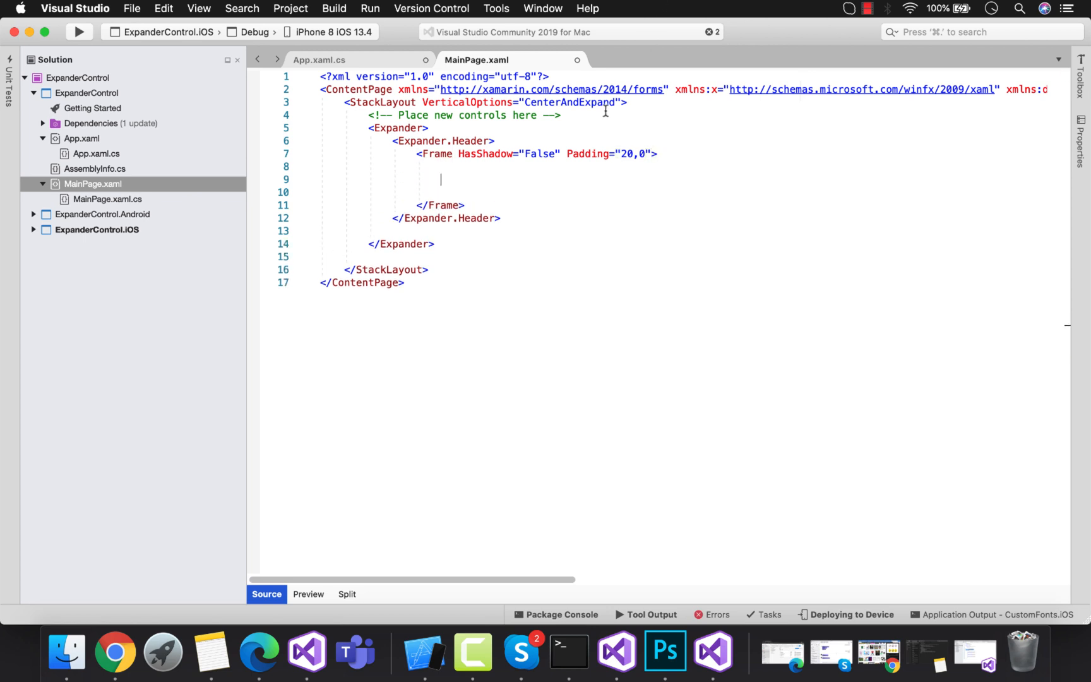
# Give the Frame a LightGray border and Yellow label, set Expander HorizontalOptions StartAndExpand, start a Grid
pyautogui.write('BorderColor=""')
pyautogui.write('<Label Text="Yellow"')
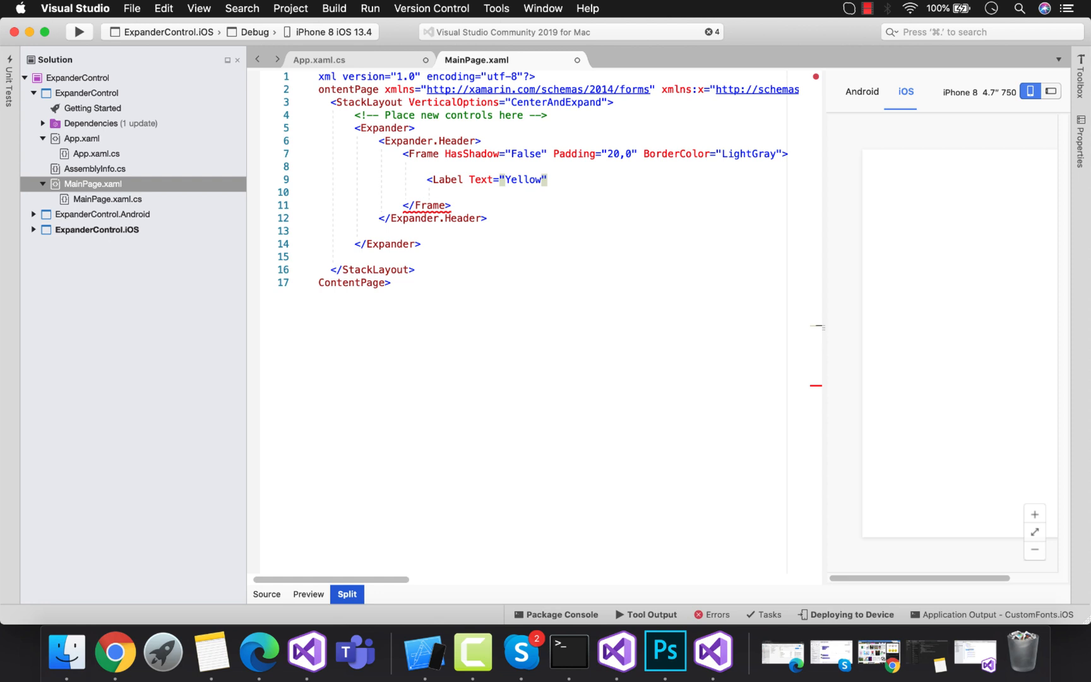
pyautogui.moveTo(382, 128)
pyautogui.write(' Margin="30,0')
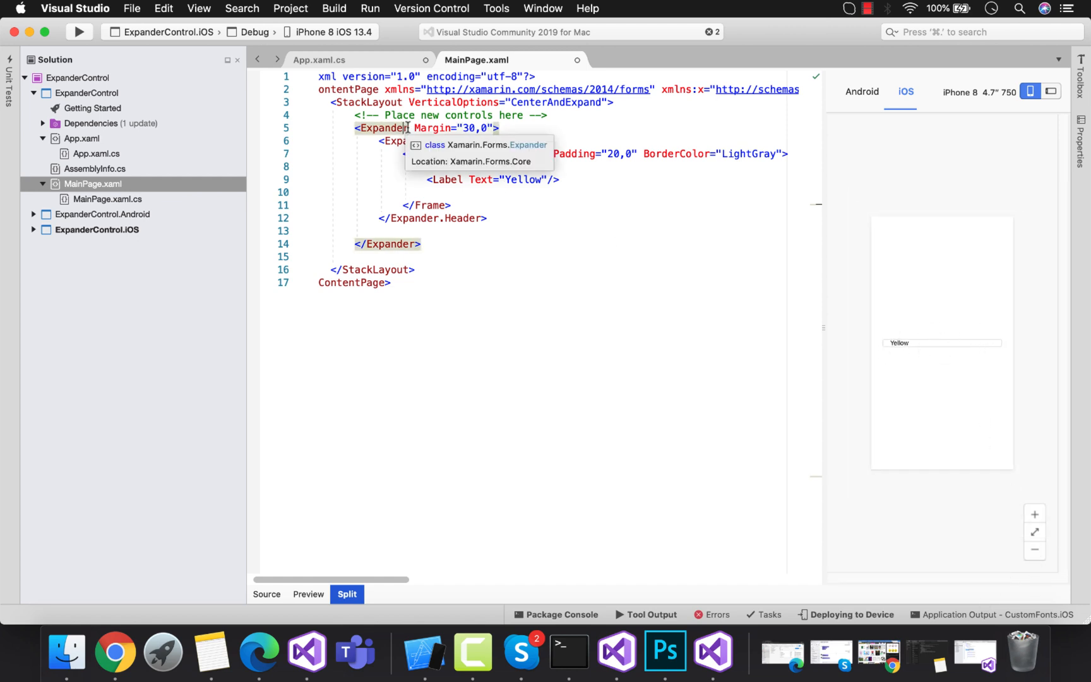
pyautogui.write('HorizontalOptions=""')
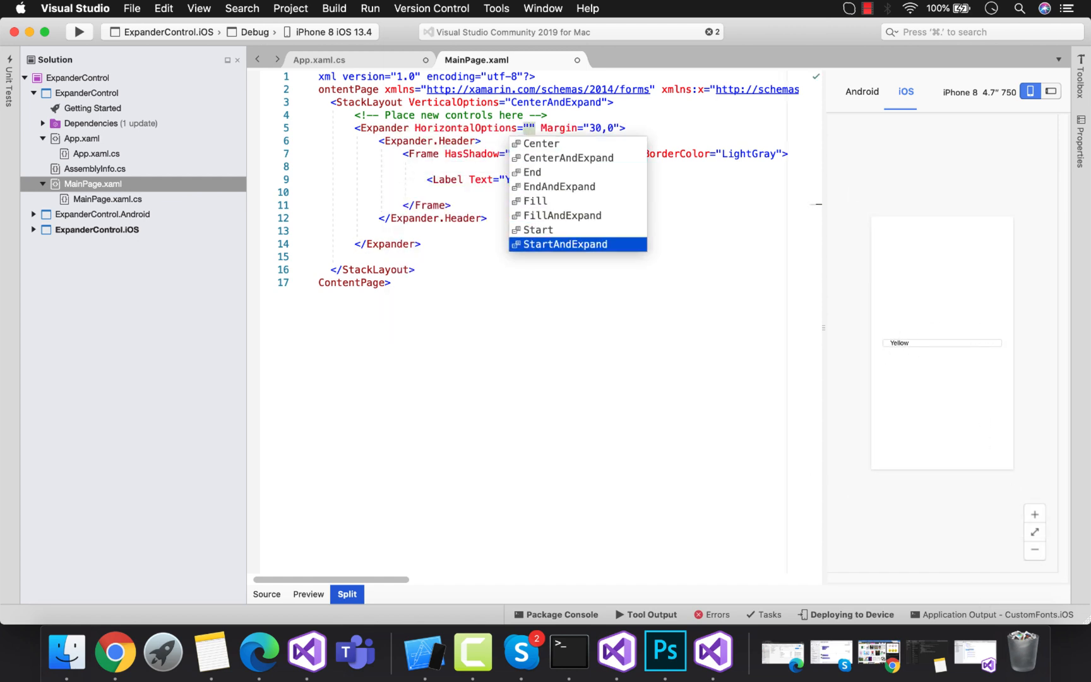
pyautogui.click(565, 244)
pyautogui.write('<')
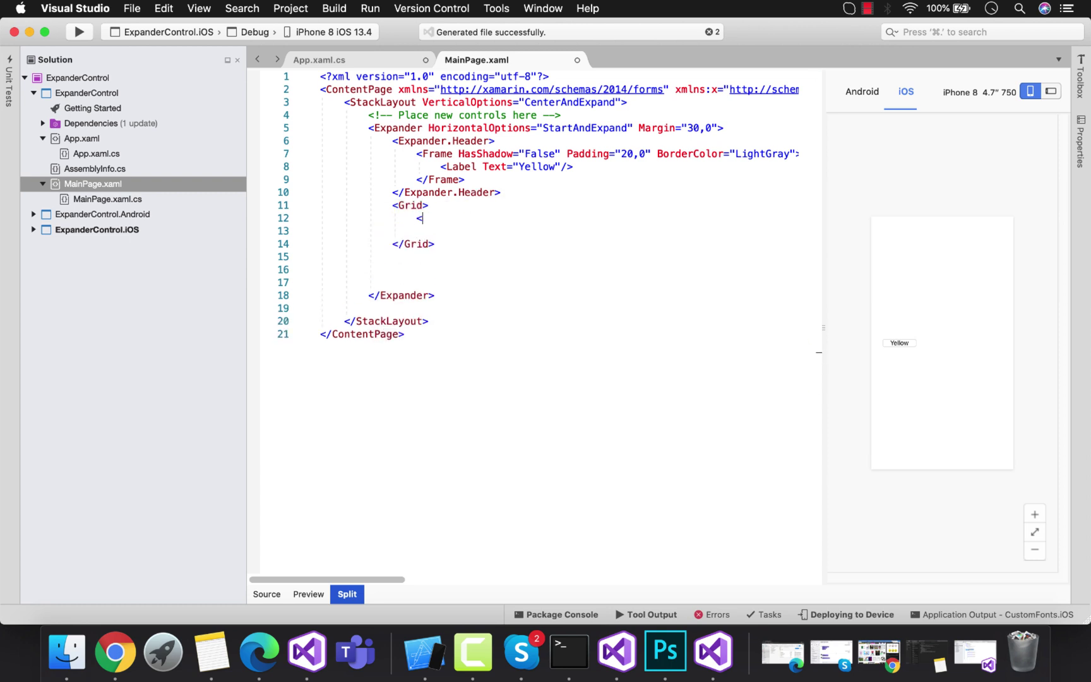
pyautogui.write('Grid.ColumnDefinitions>')
pyautogui.click(558, 231)
pyautogui.write('<ColumnDefinition Width="')
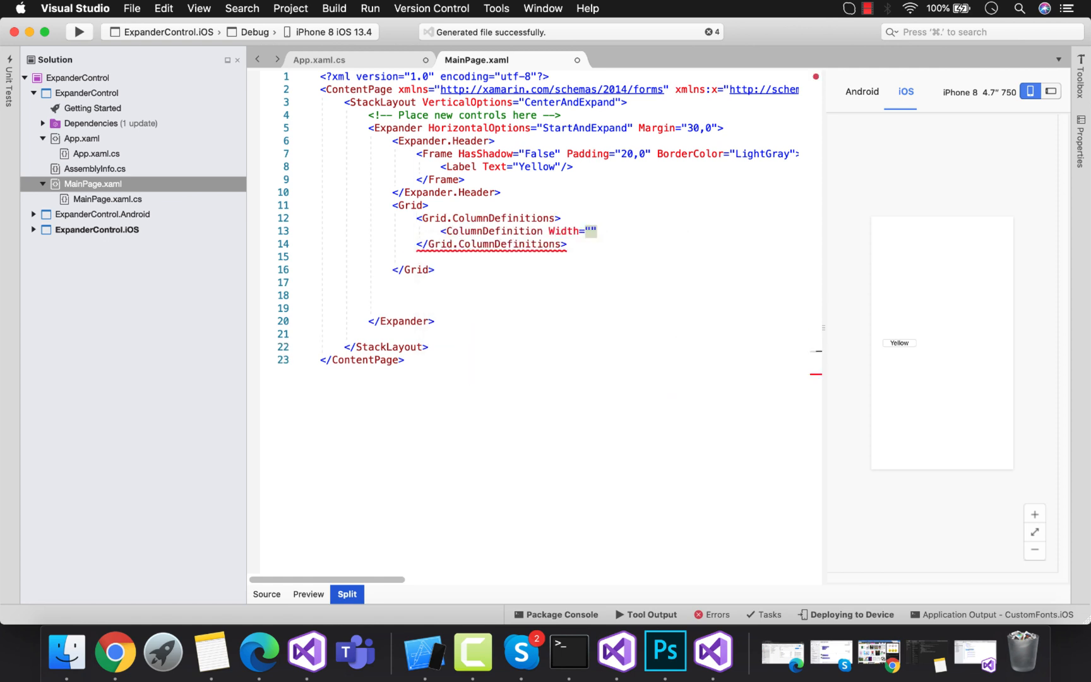
# Define three .5* grid columns and add an Image with HeightRequest 80 and WidthRequest 80
pyautogui.write('.5*')
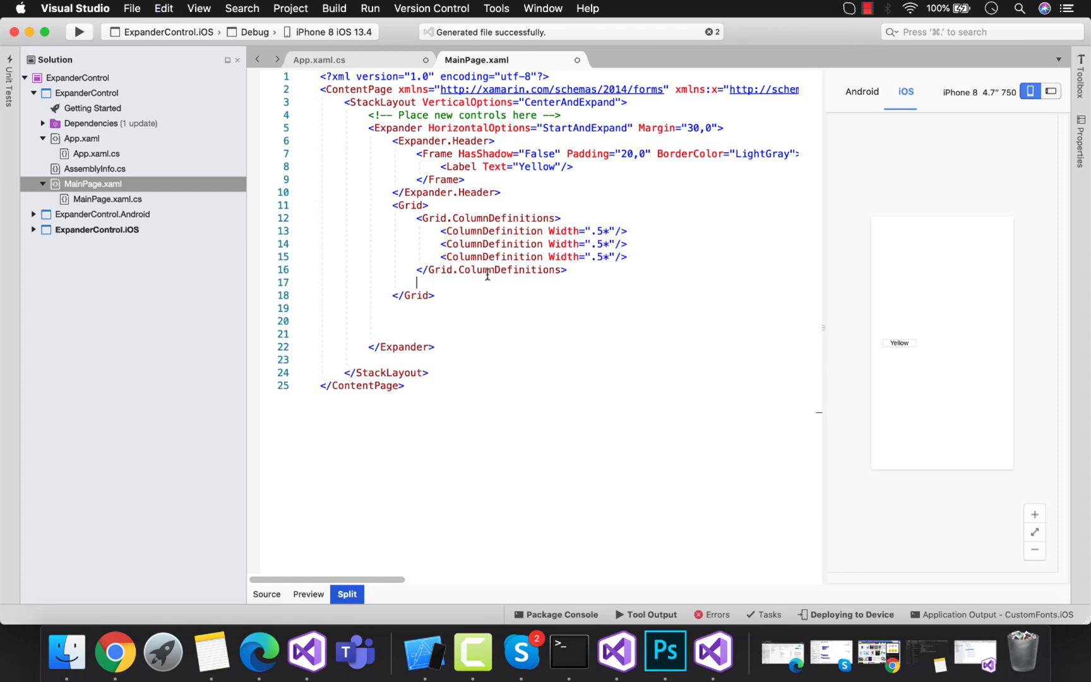
pyautogui.write('<Image Source=""/>')
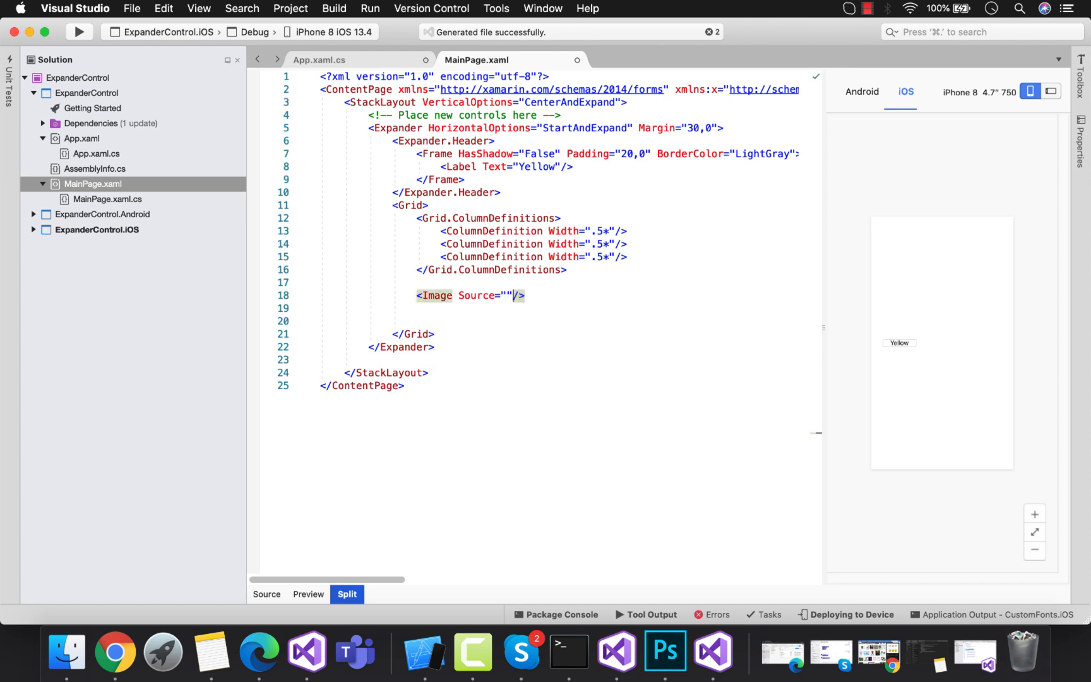
pyautogui.write('HeightRequest="80"')
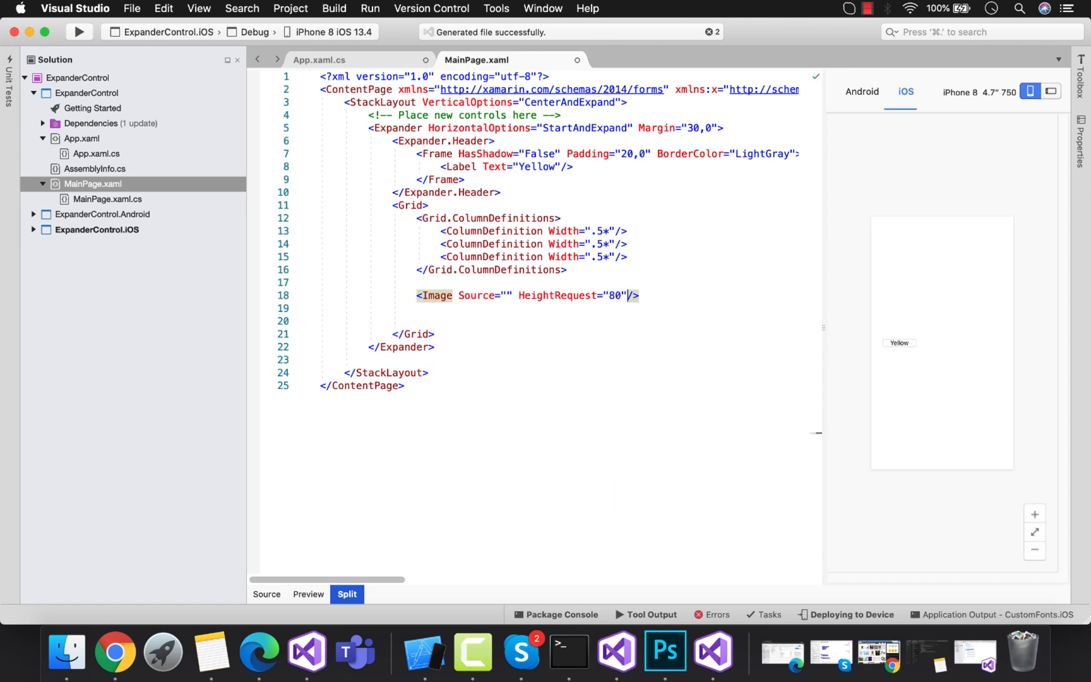
pyautogui.write('WidthRequest="80"')
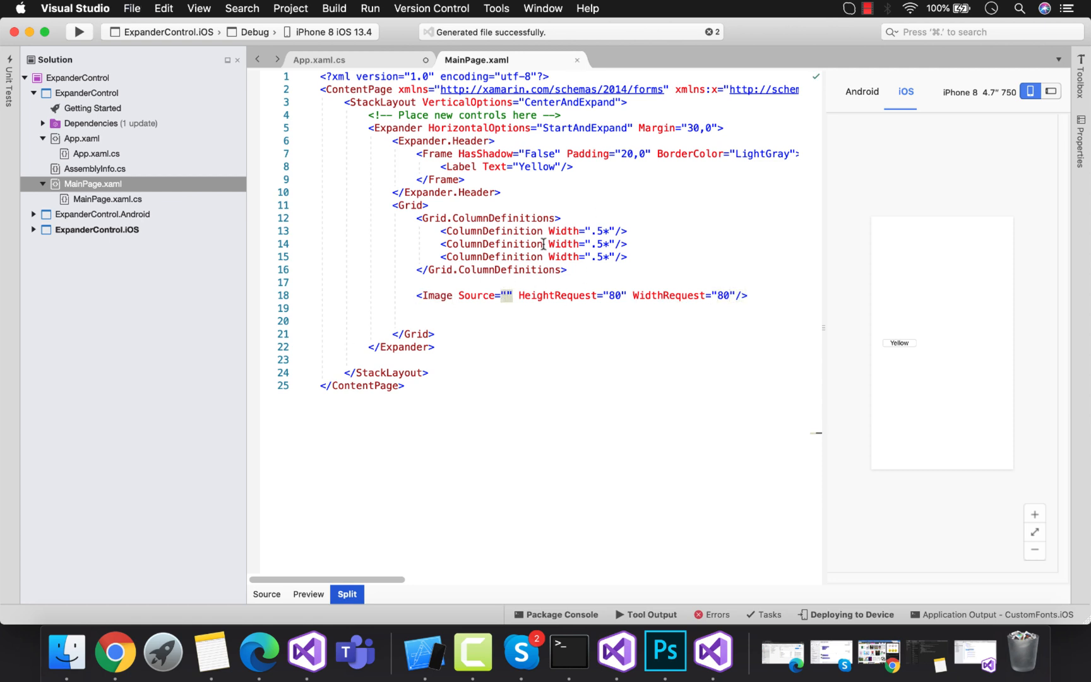
pyautogui.click(33, 213)
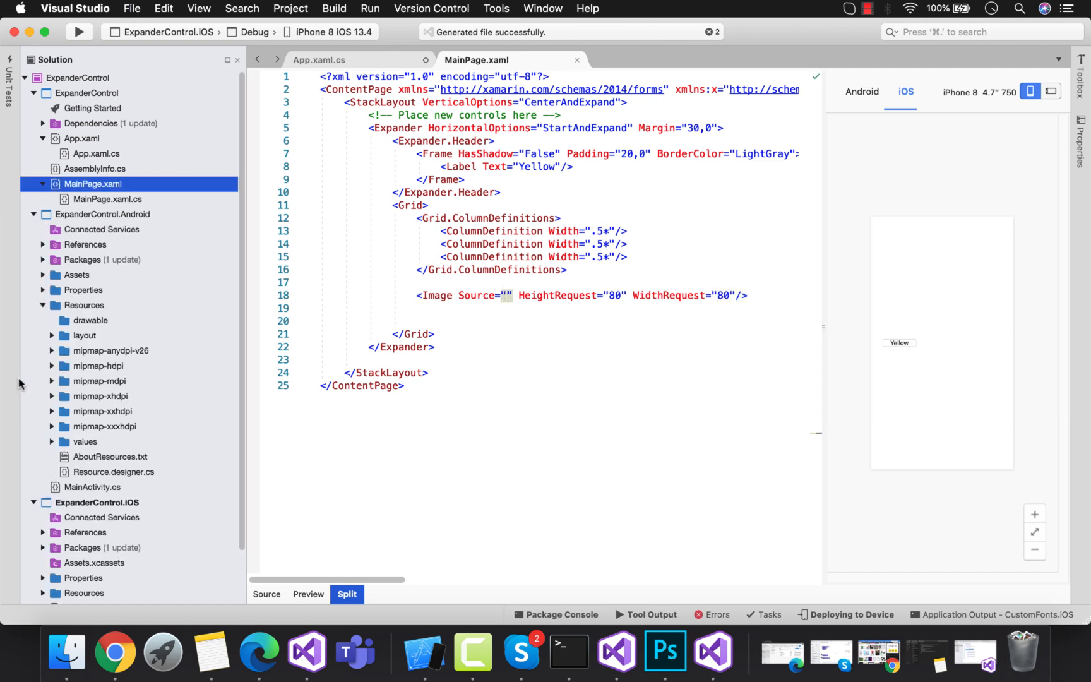
# Copy YellowFront.png from the Desktop into drawable and Resources, and set the Image Source to it
pyautogui.click(65, 652)
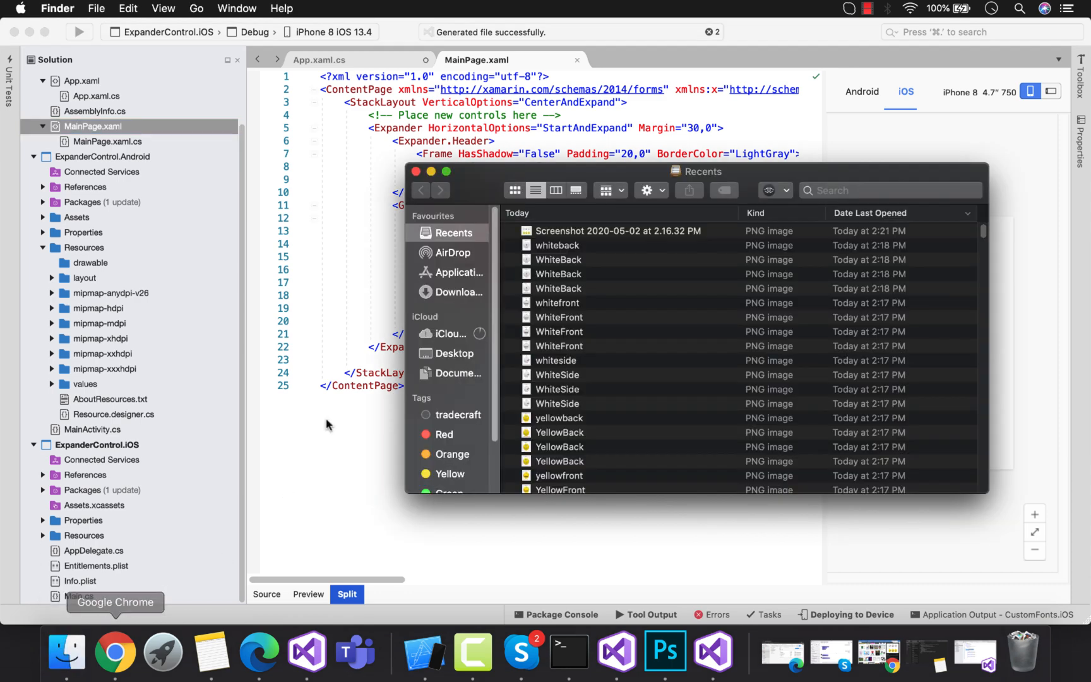
pyautogui.click(454, 353)
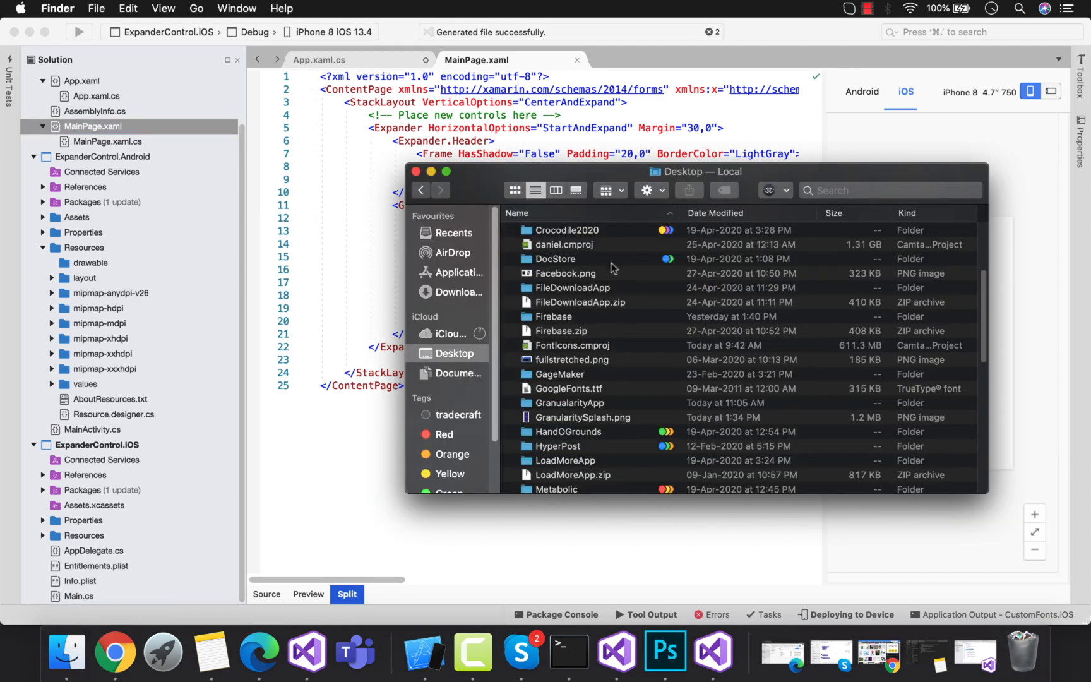
pyautogui.scroll(3)
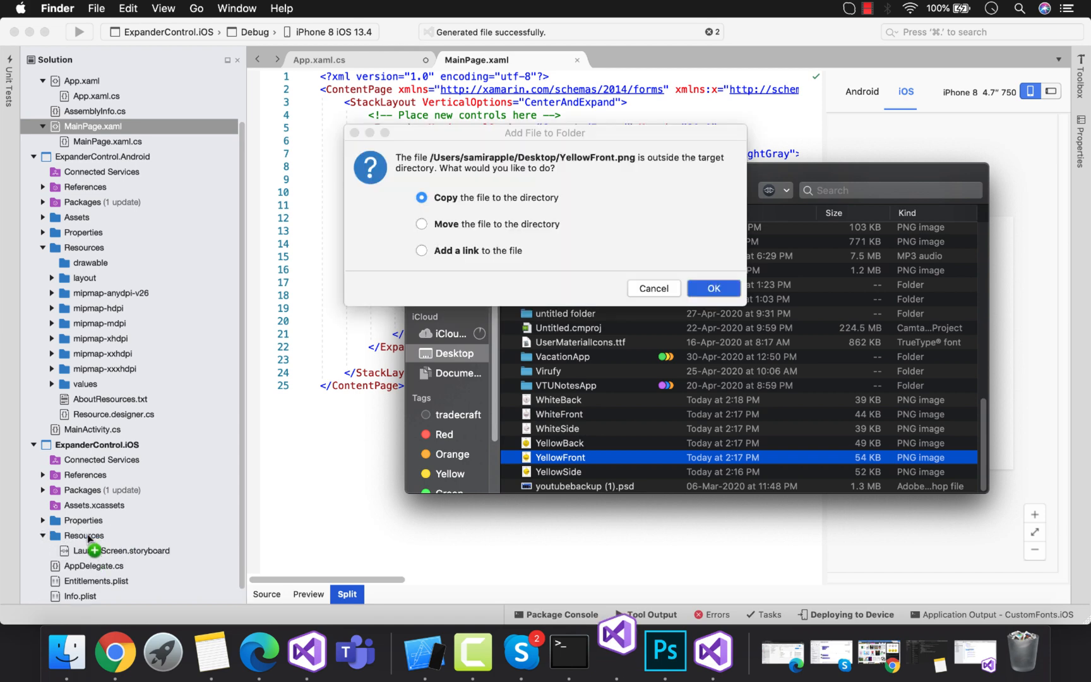
pyautogui.click(713, 288)
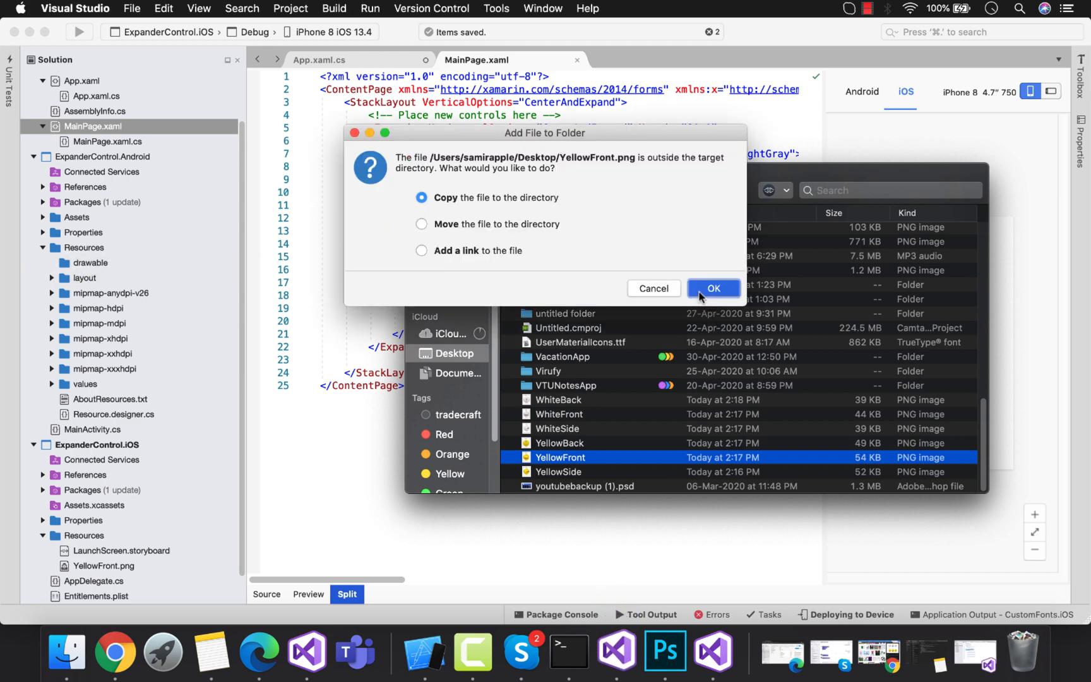
pyautogui.click(713, 288)
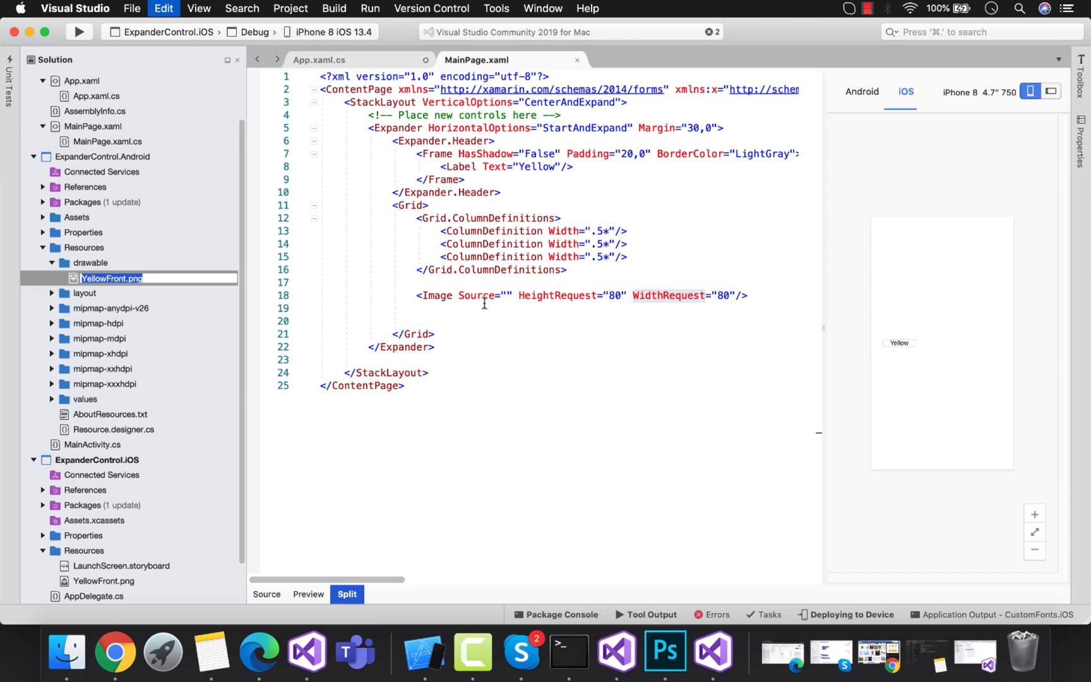
pyautogui.write('YellowFront.png')
pyautogui.click(606, 153)
pyautogui.write(' BackgroundColor="Yes')
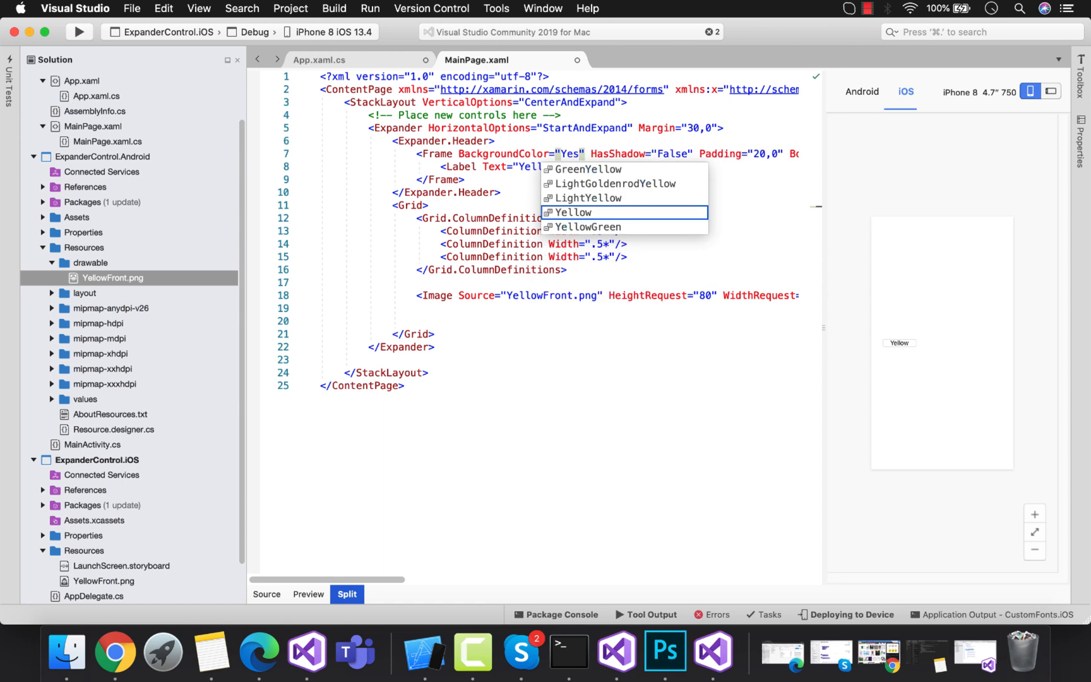
# Make the header Frame background Yellow and place three YellowFront.png images in Grid columns 0, 1, 2
pyautogui.click(572, 212)
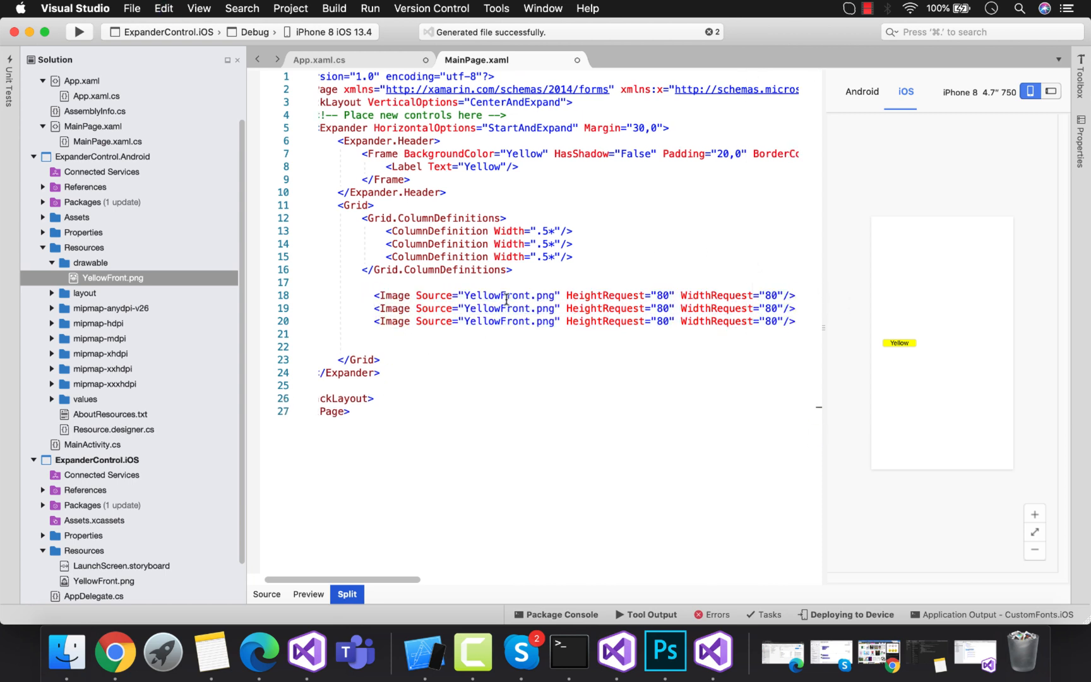
pyautogui.write('Grid.Column="0')
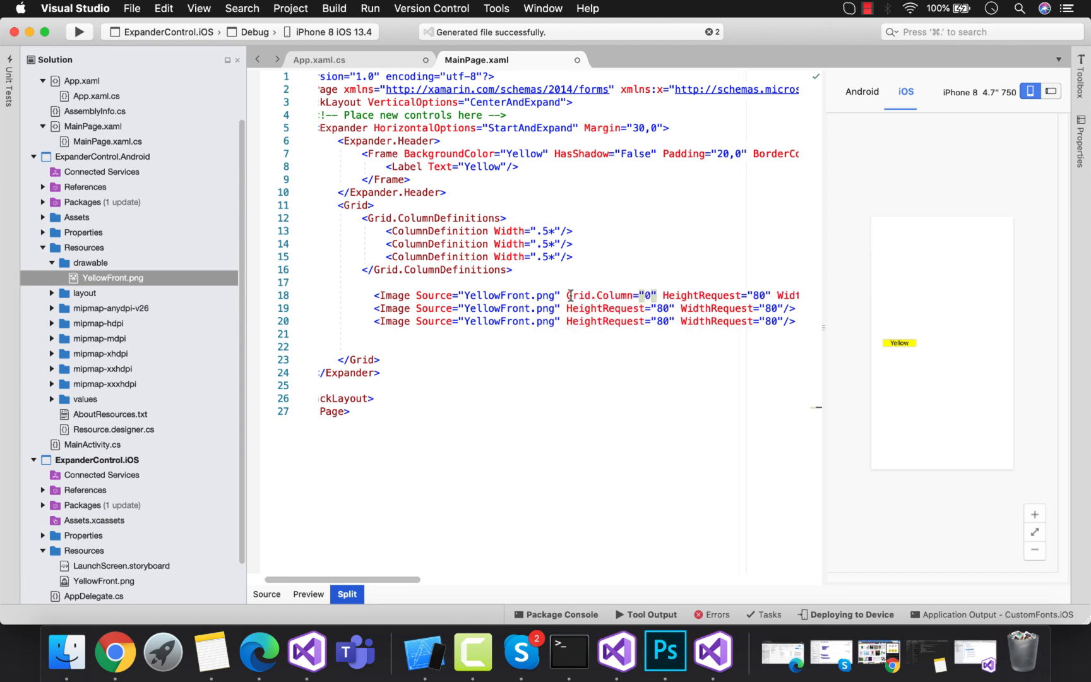
pyautogui.click(561, 308)
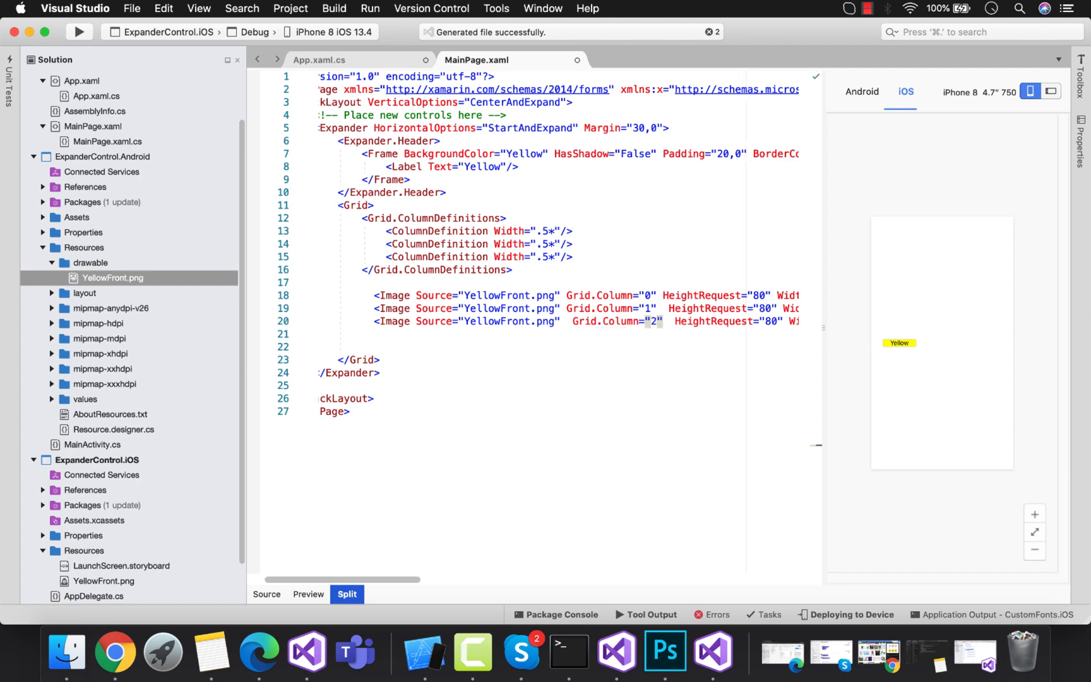
pyautogui.click(362, 346)
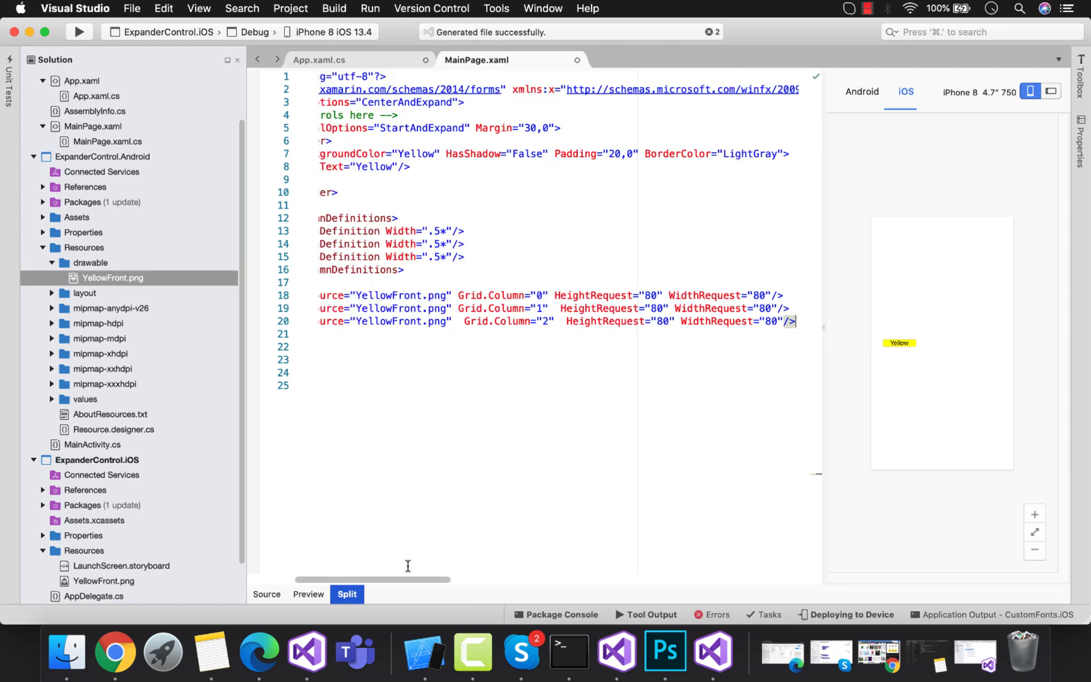
pyautogui.hscroll(-3)
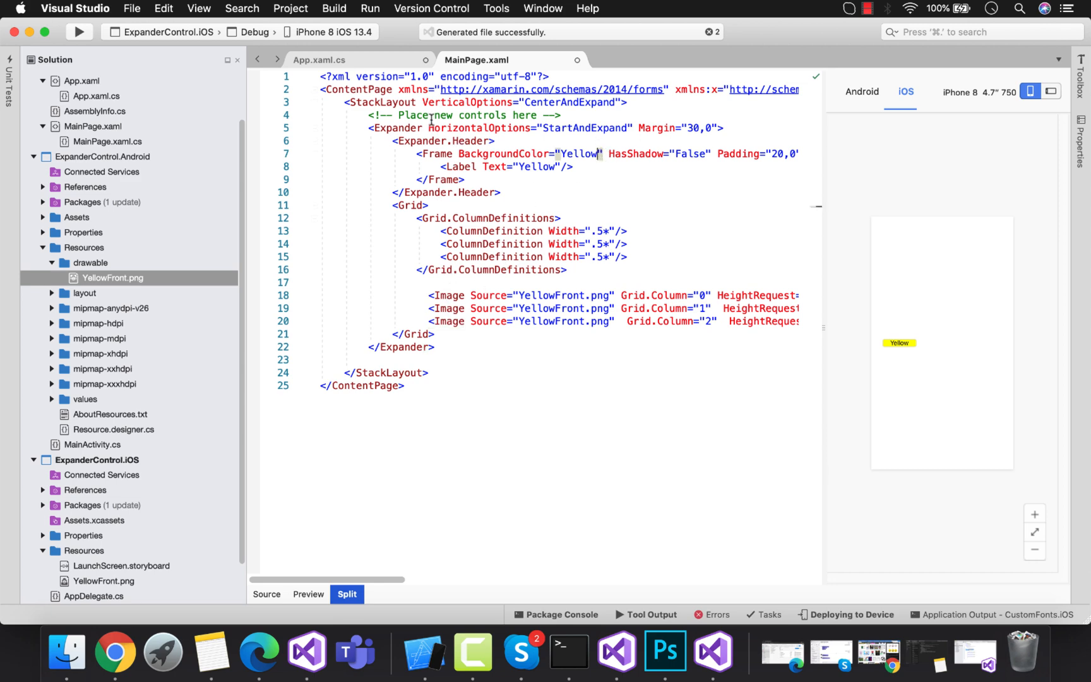
# Center the images with HeightRequest 180, give the Expander HeightRequest 360, and run on the iPhone simulator
pyautogui.click(265, 593)
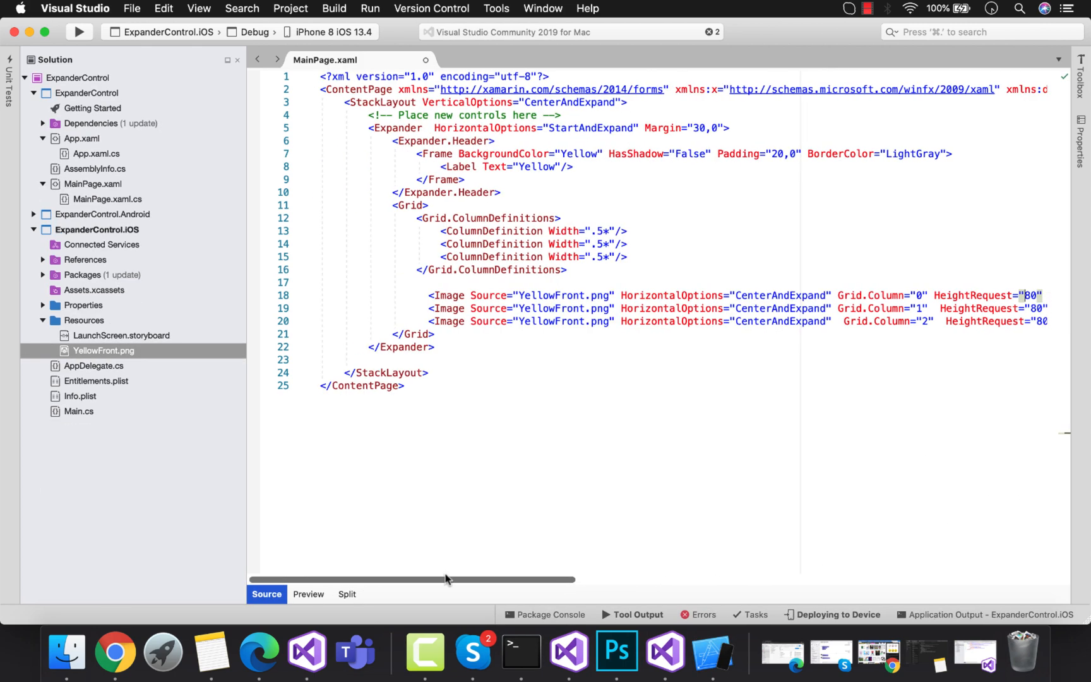
pyautogui.hscroll(3)
pyautogui.write(' H')
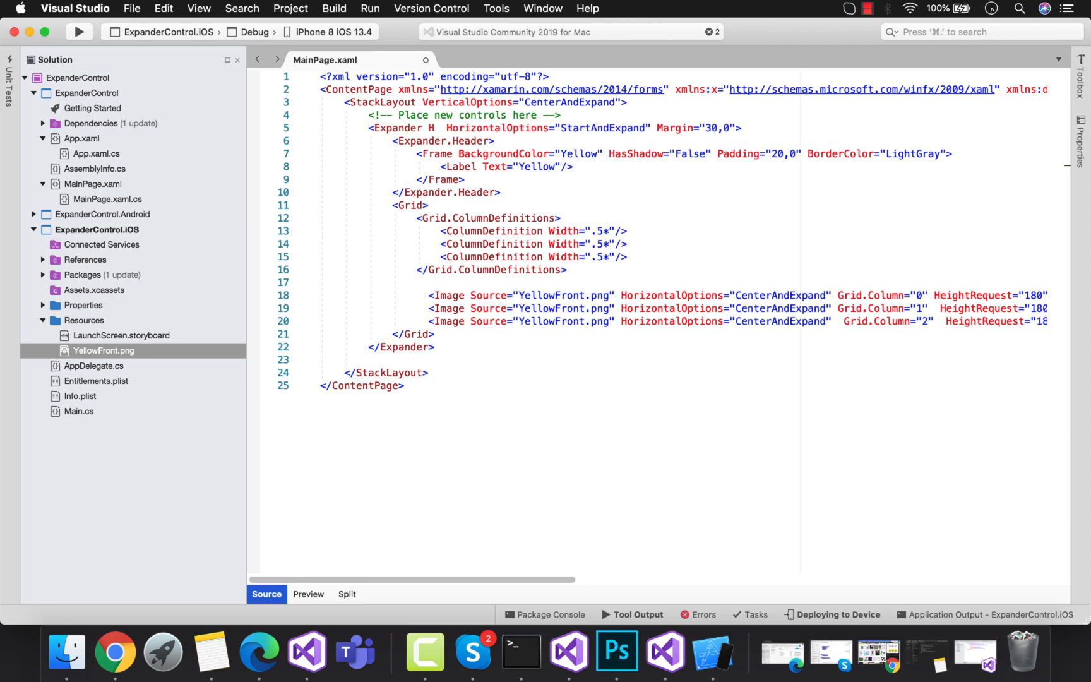
pyautogui.write('eightRequest="3"')
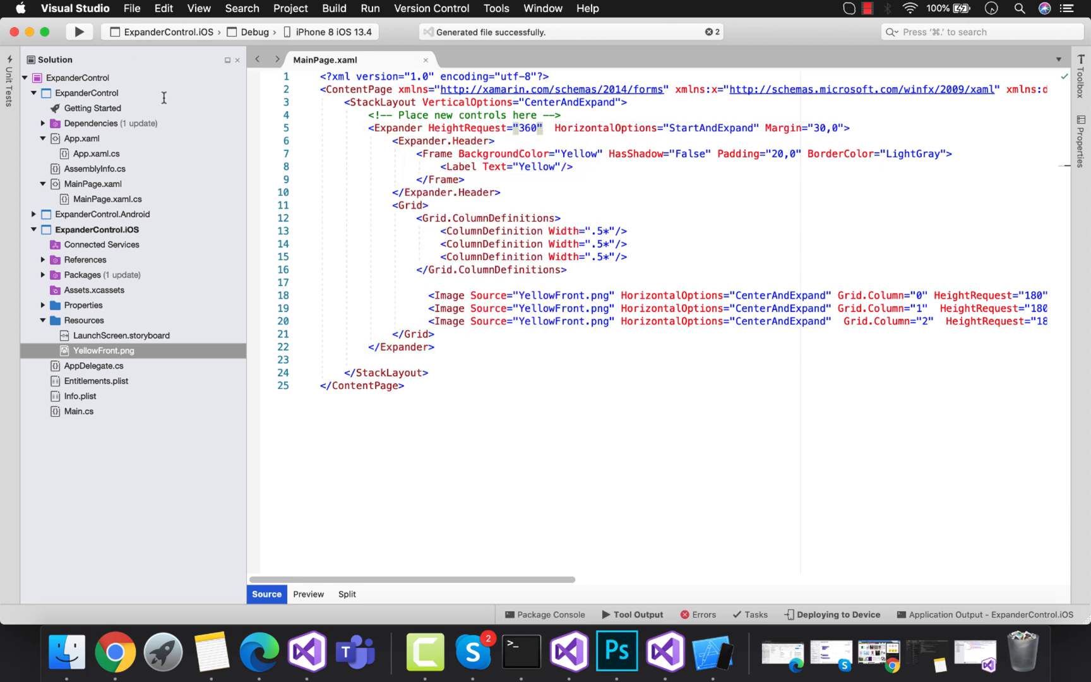
pyautogui.click(588, 295)
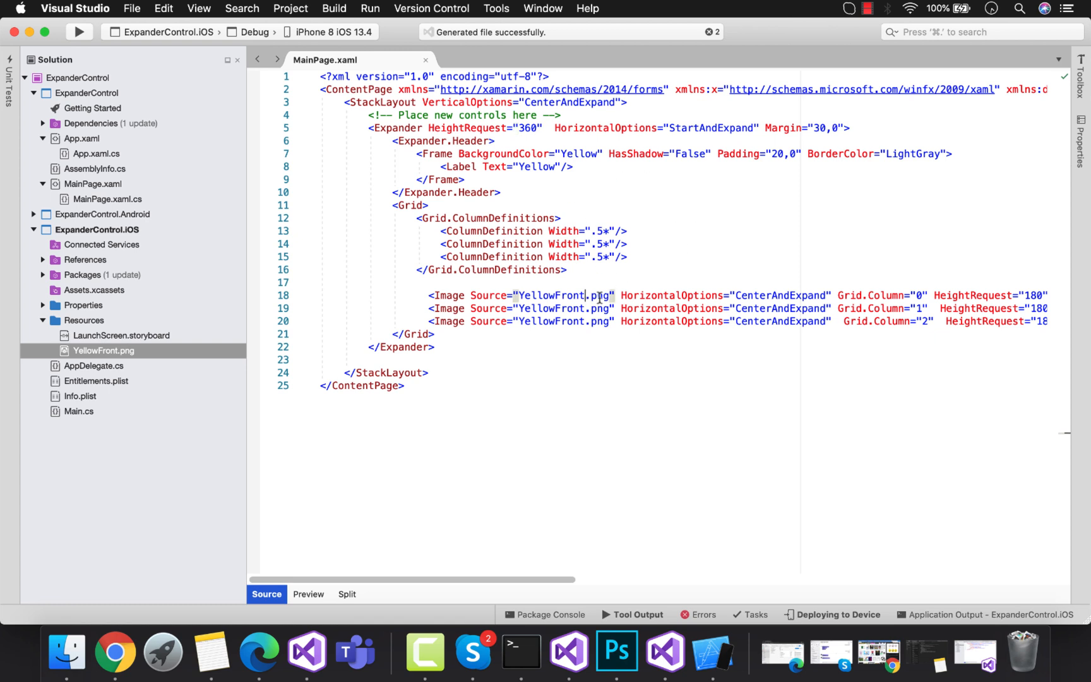
pyautogui.click(80, 32)
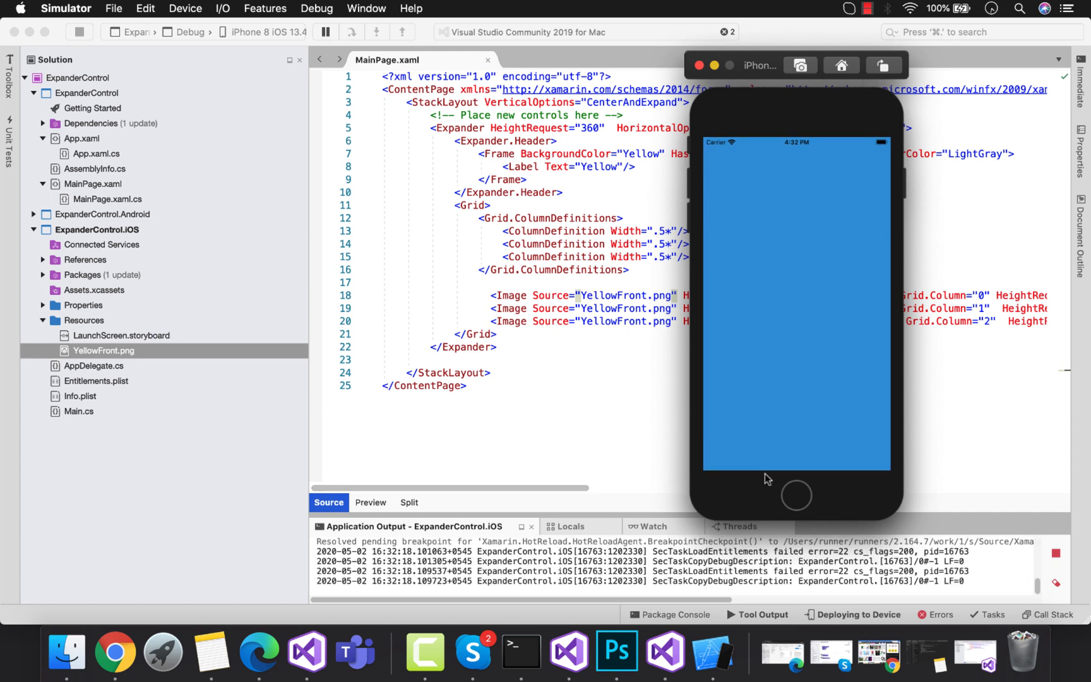
# Expand the Yellow header to show the three balls, then return to the code editor
pyautogui.click(745, 220)
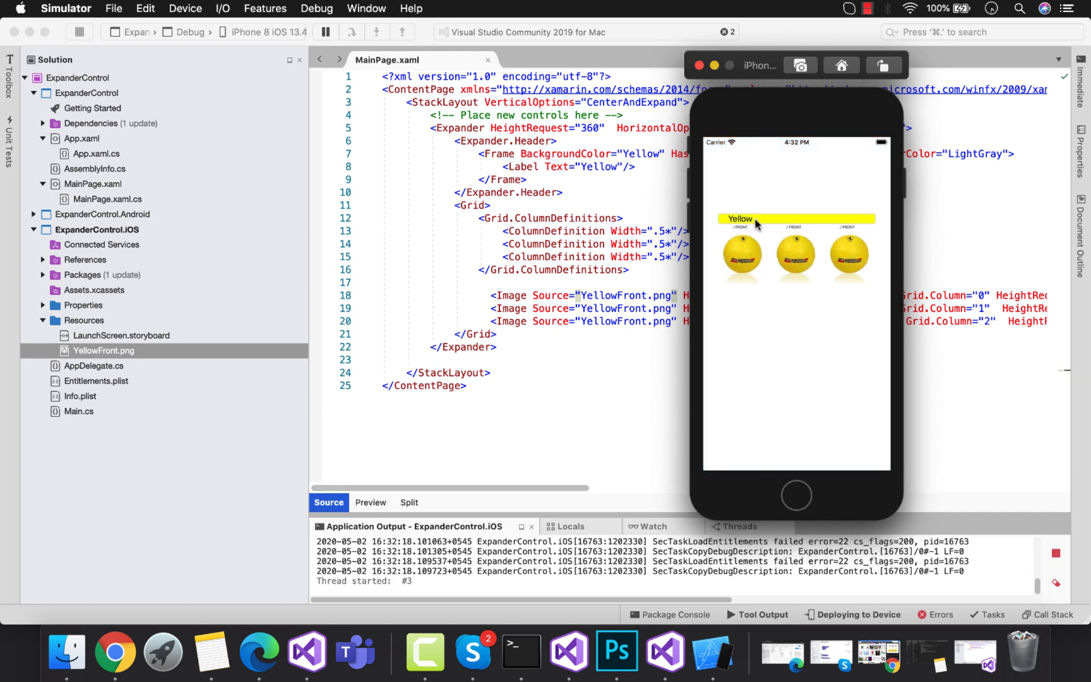
pyautogui.click(738, 218)
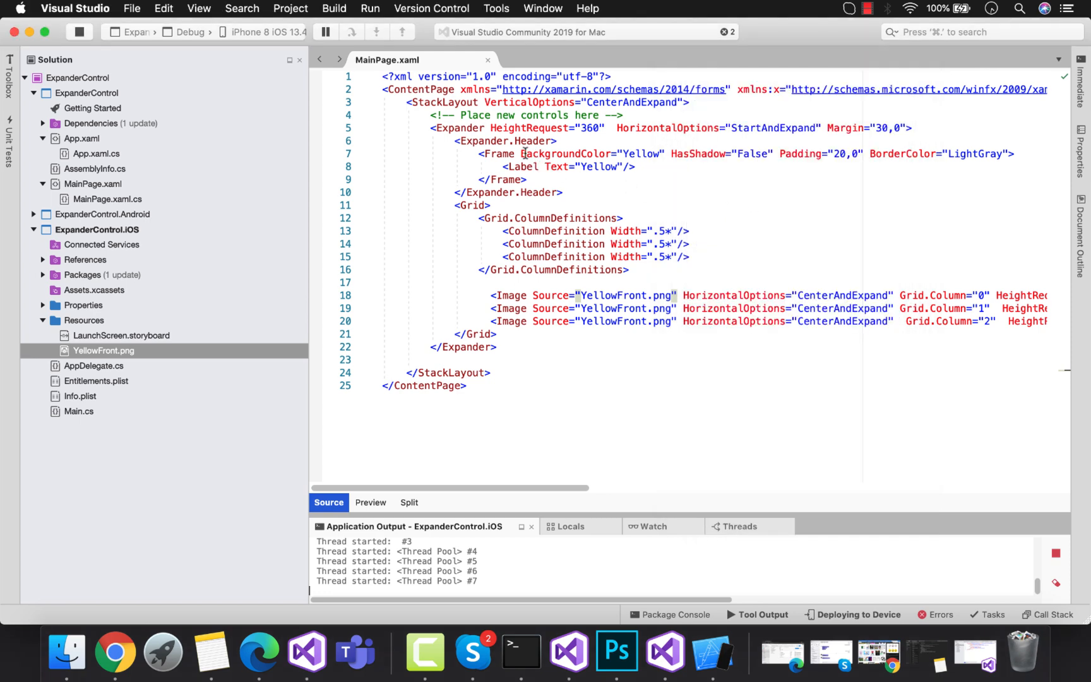
pyautogui.write('H')
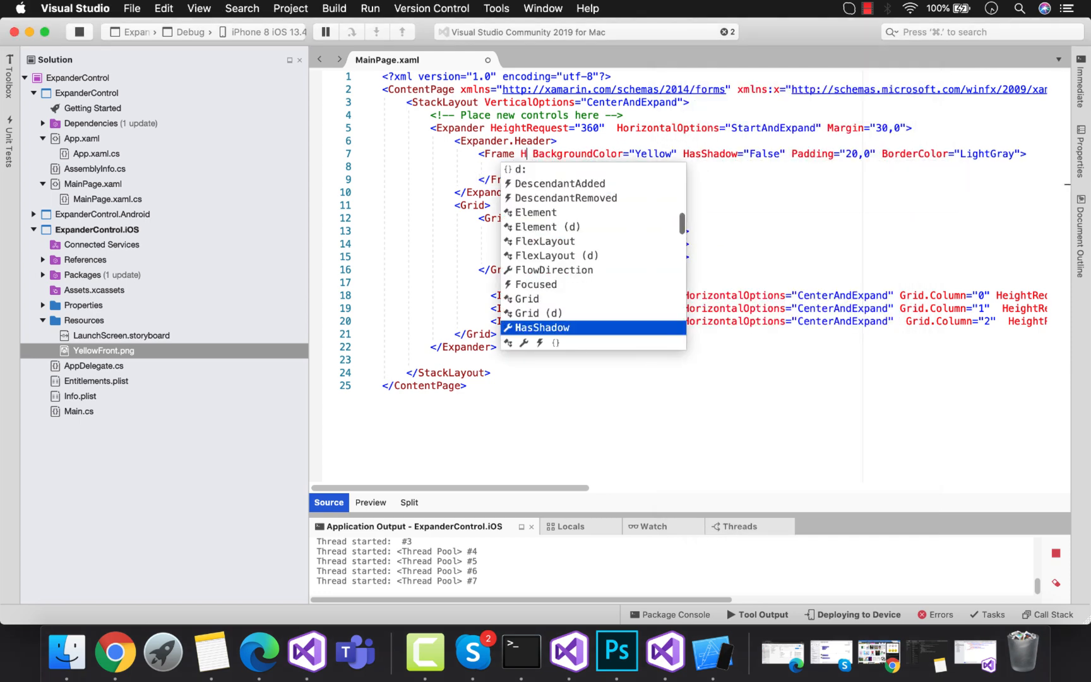